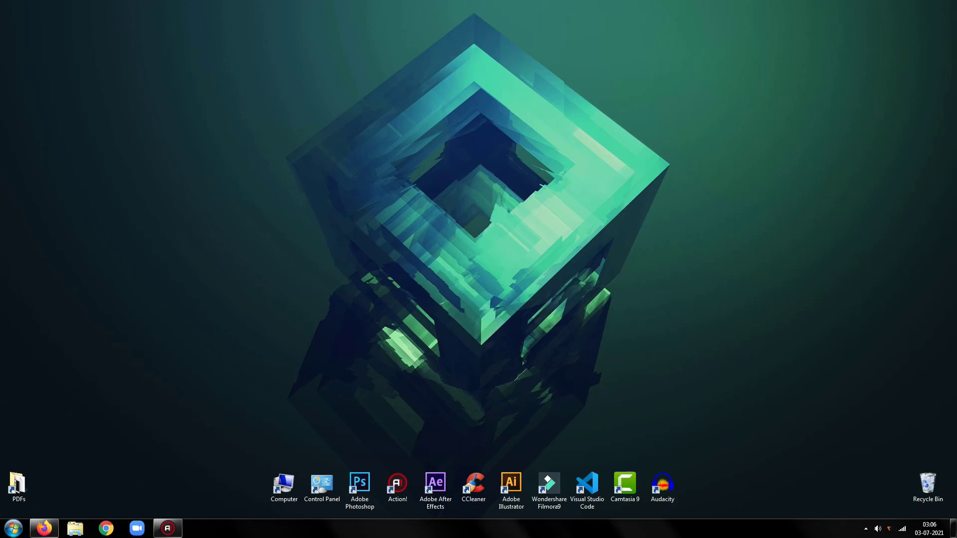
pyautogui.moveTo(685, 536)
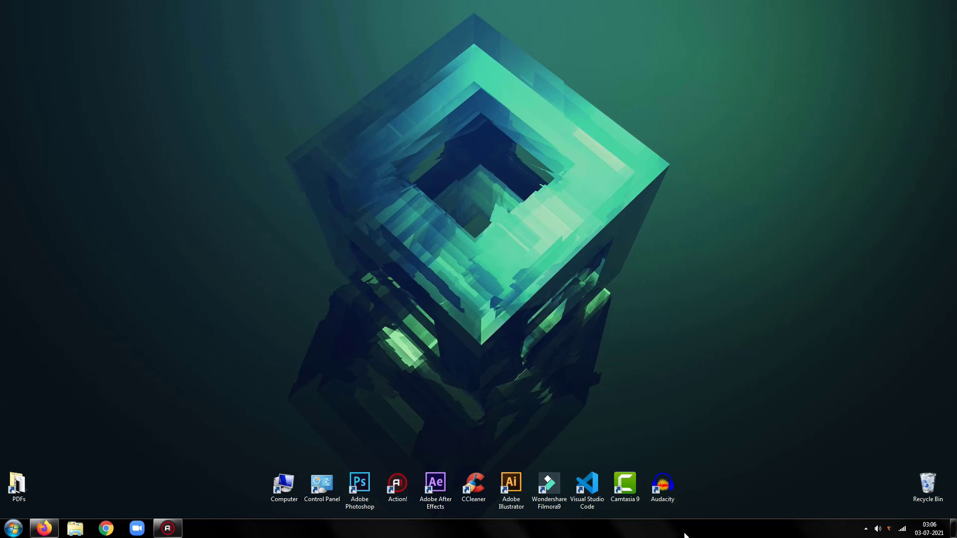
# Step: Launch Command Prompt from Start and run pip install opencv-python
pyautogui.click(11, 529)
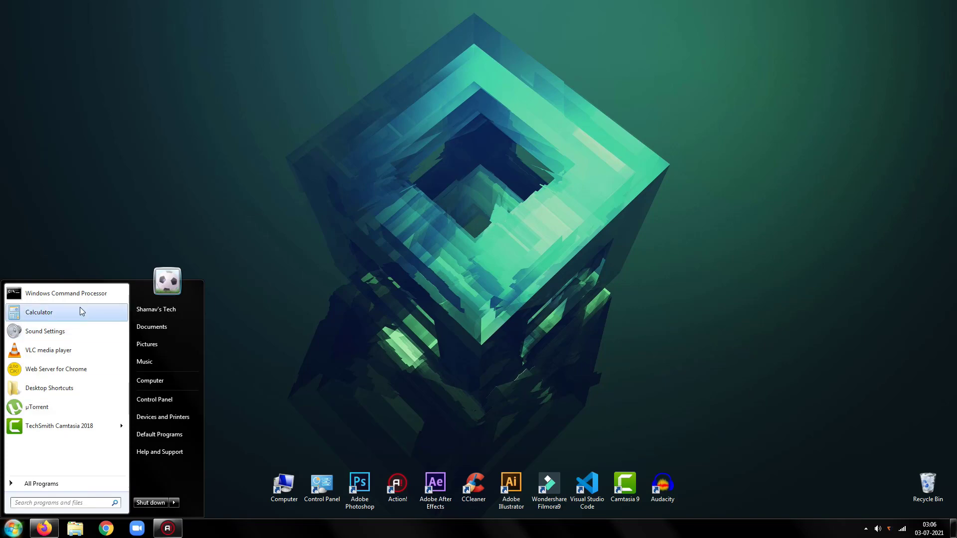
pyautogui.click(66, 293)
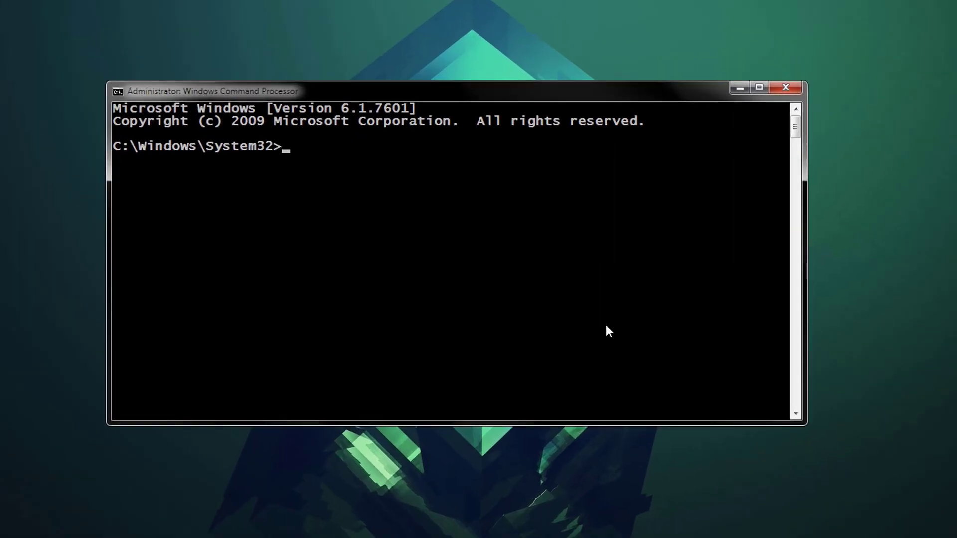
pyautogui.write('pip ins')
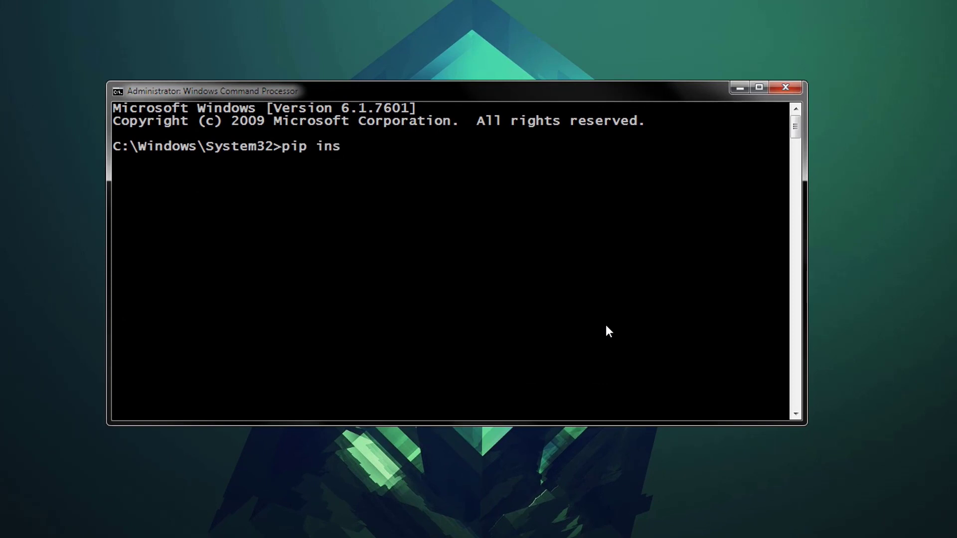
pyautogui.write('tall op')
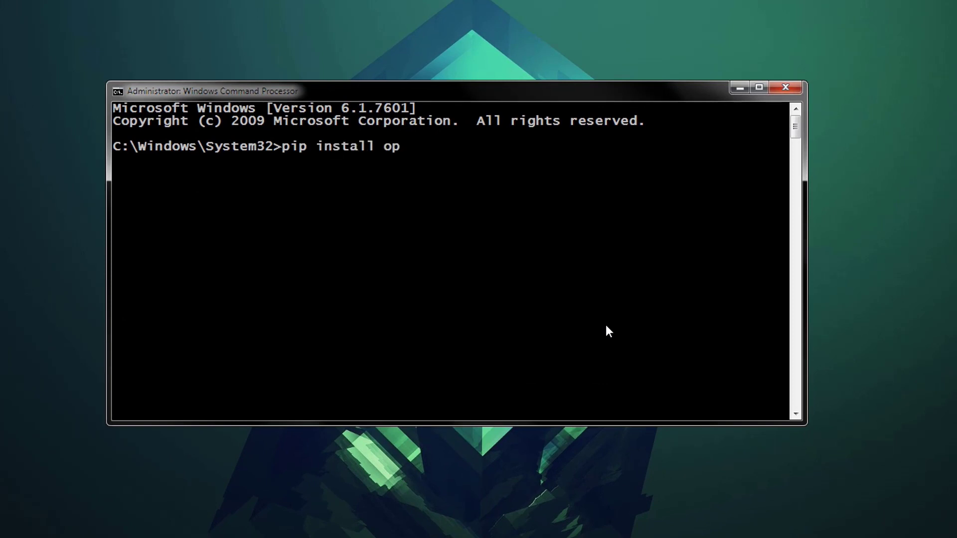
pyautogui.write('encv')
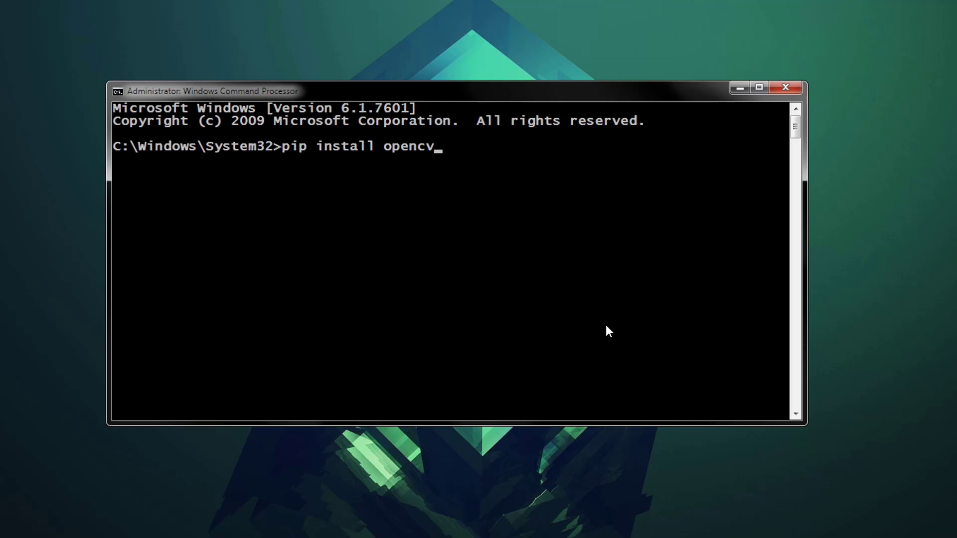
pyautogui.write('-python')
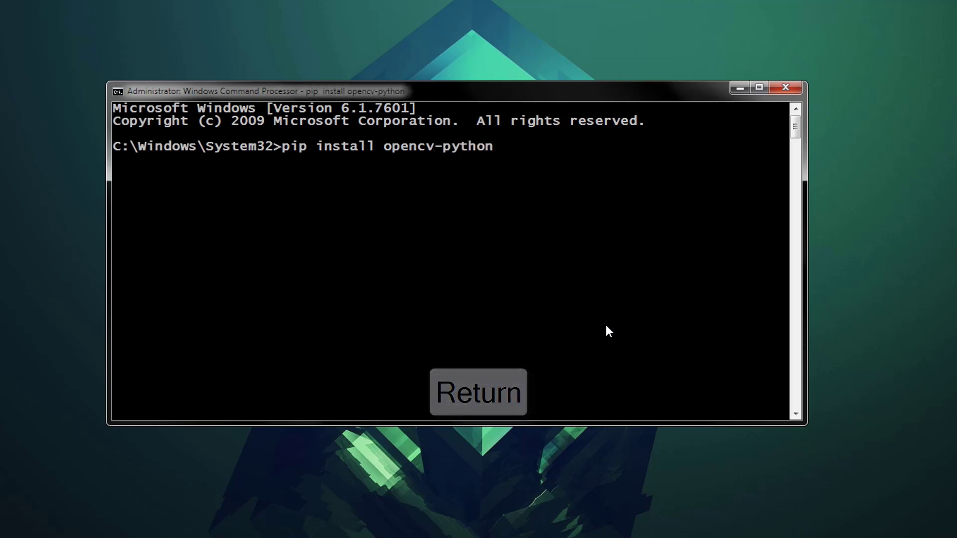
pyautogui.press('Return')
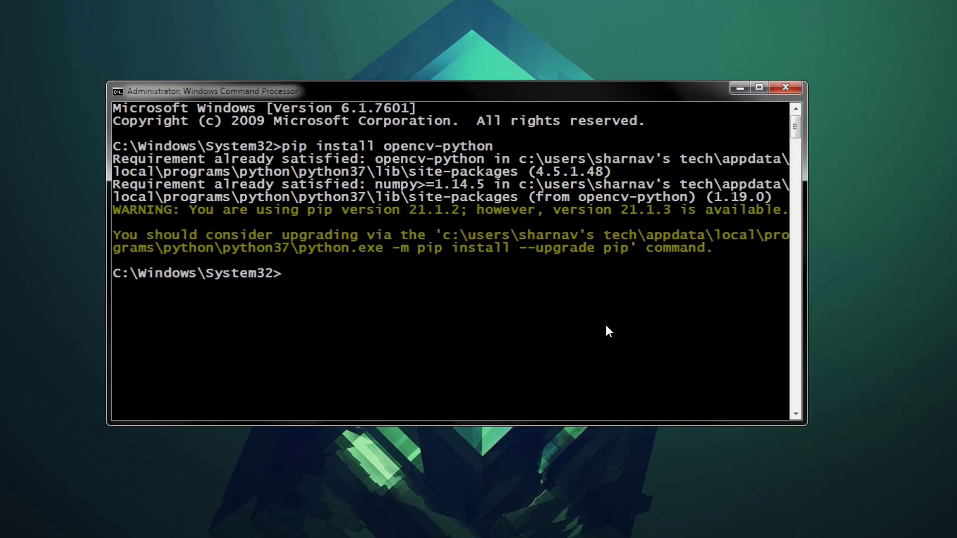
# Step: Run pip install numpy and pip install pyautogui in the same prompt
pyautogui.write('pip install opencv-pytho')
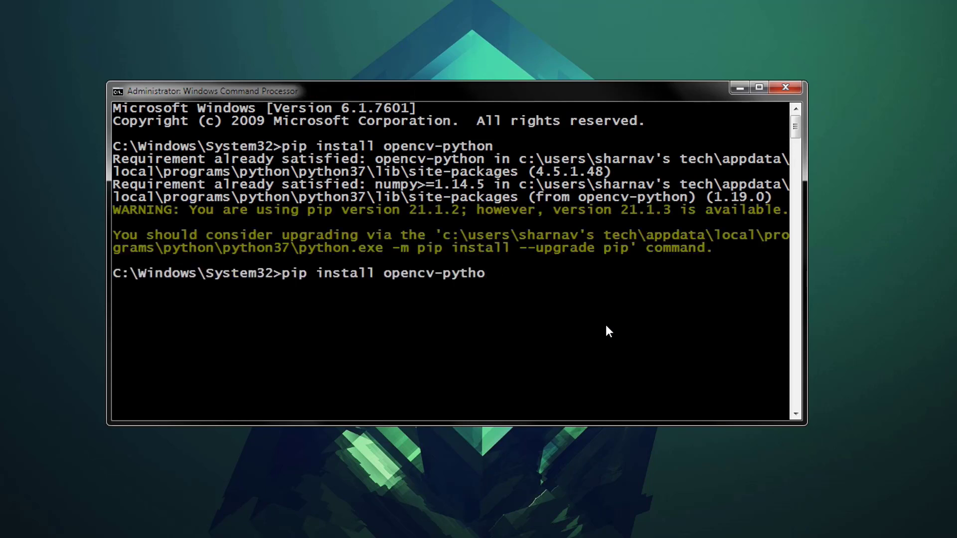
pyautogui.press('Backspace')
pyautogui.write('pip install p')
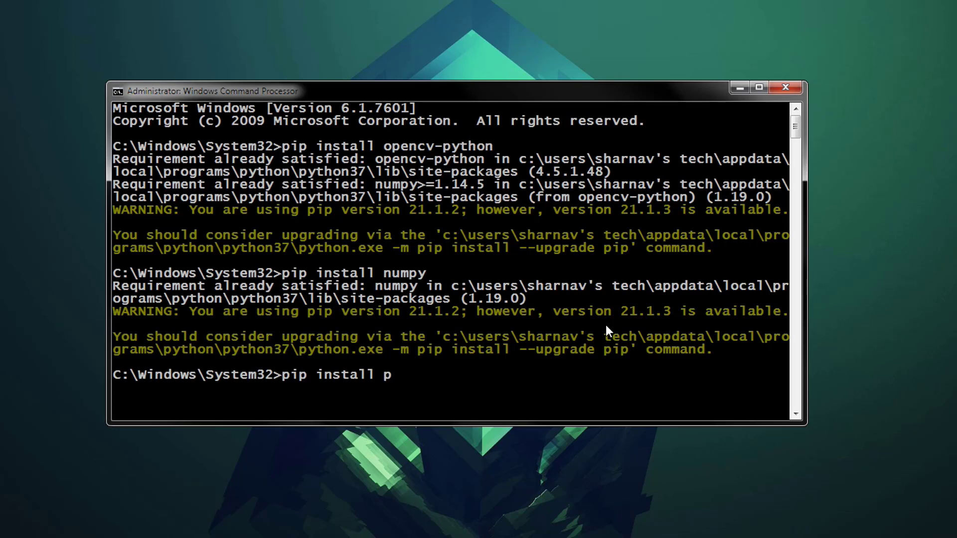
pyautogui.write('yautog')
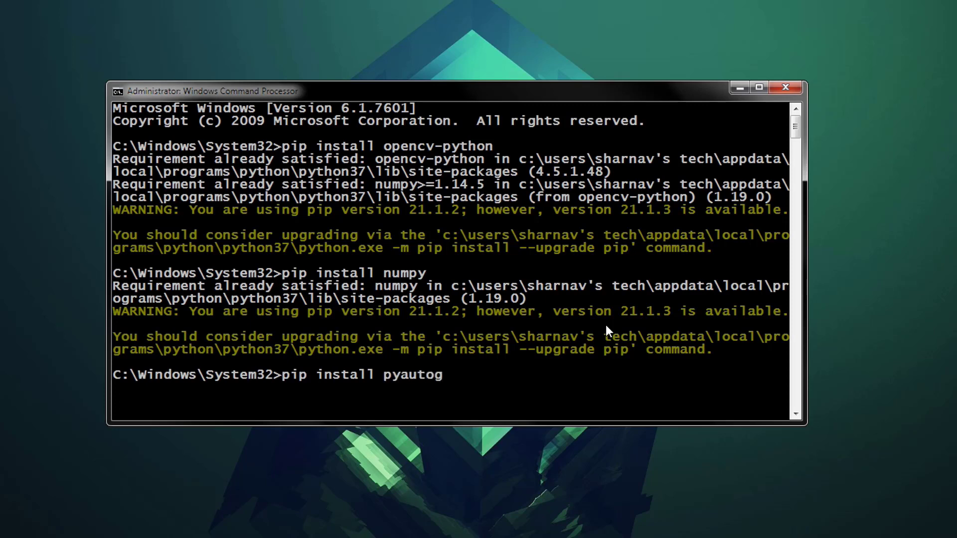
pyautogui.press('Return')
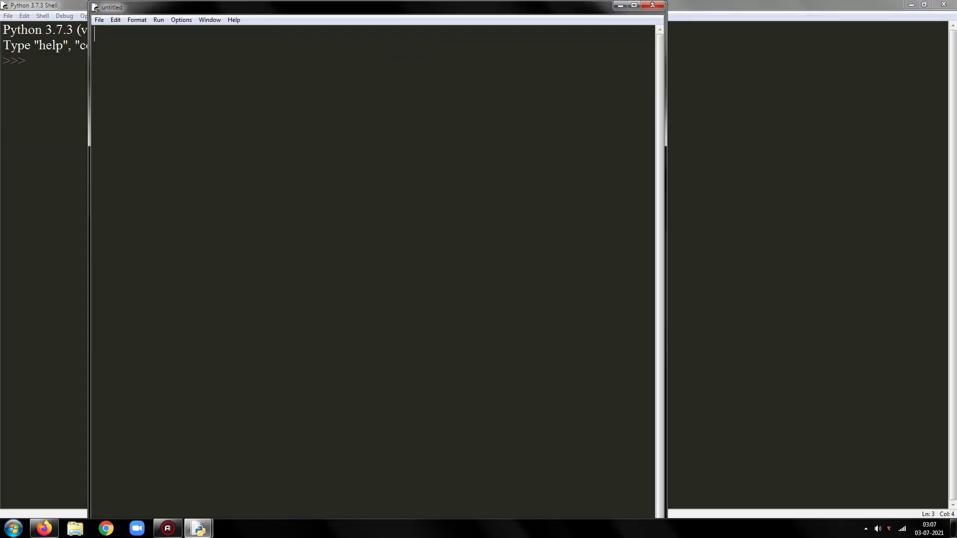
# Step: Write the lines import cv2, import numpy as np and import pyautogui as pg
pyautogui.click(633, 5)
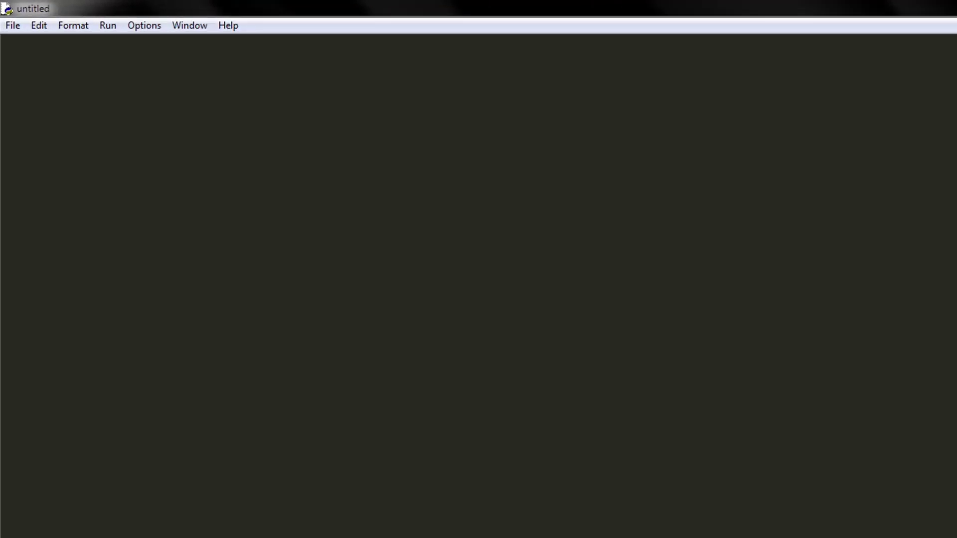
pyautogui.write('im')
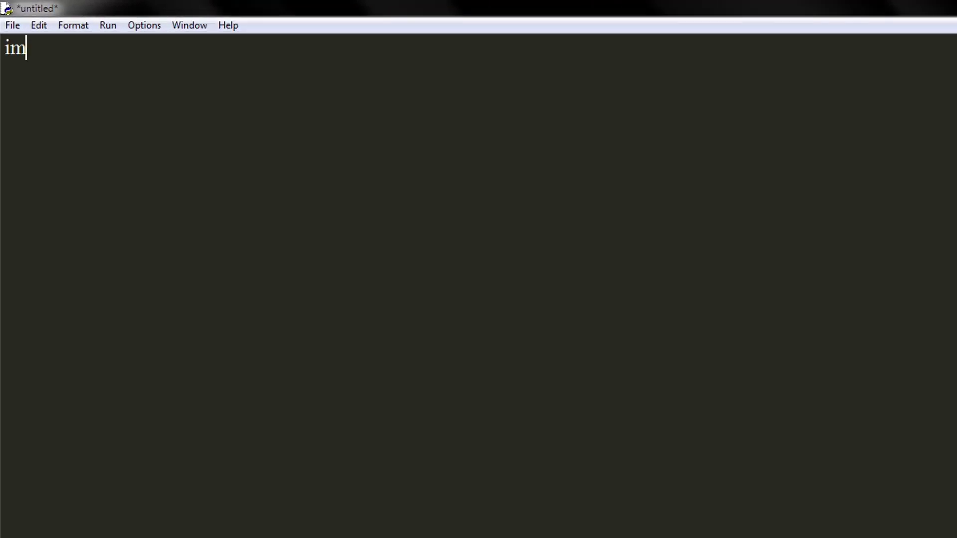
pyautogui.write('port cv')
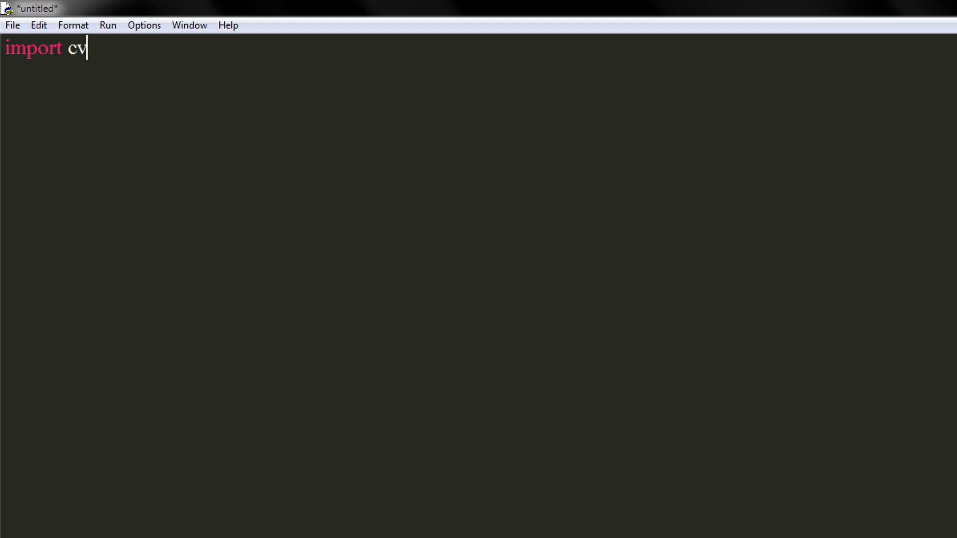
pyautogui.write('2')
pyautogui.write('import')
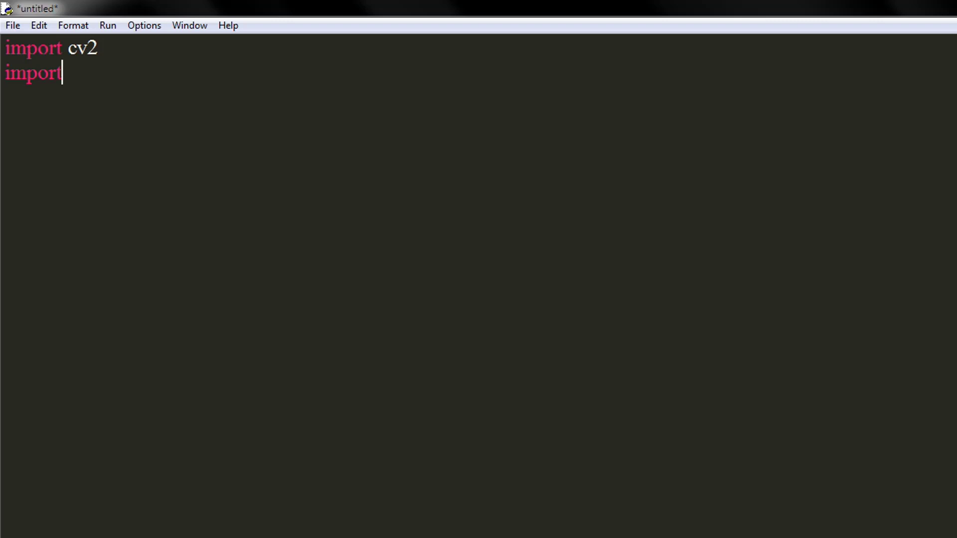
pyautogui.write('numpy')
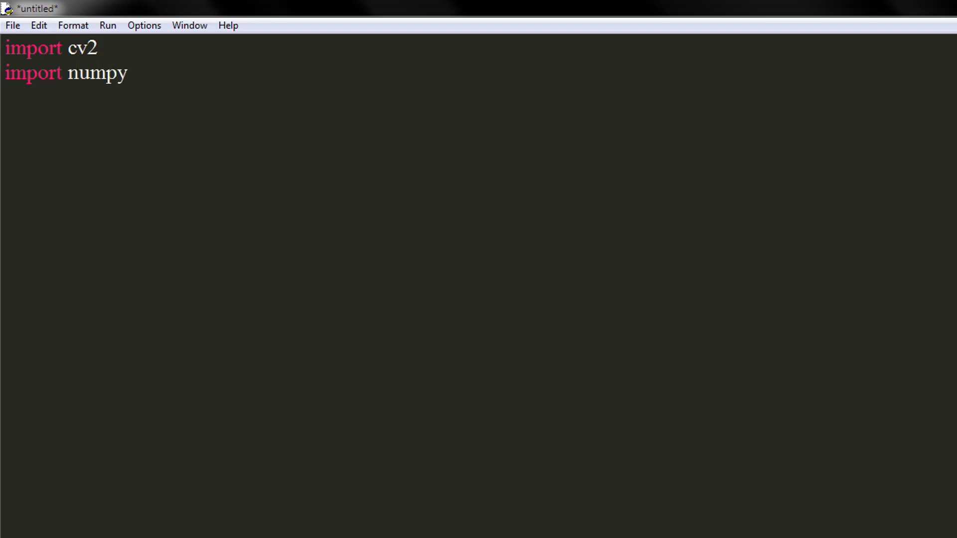
pyautogui.write('as np')
pyautogui.write('im')
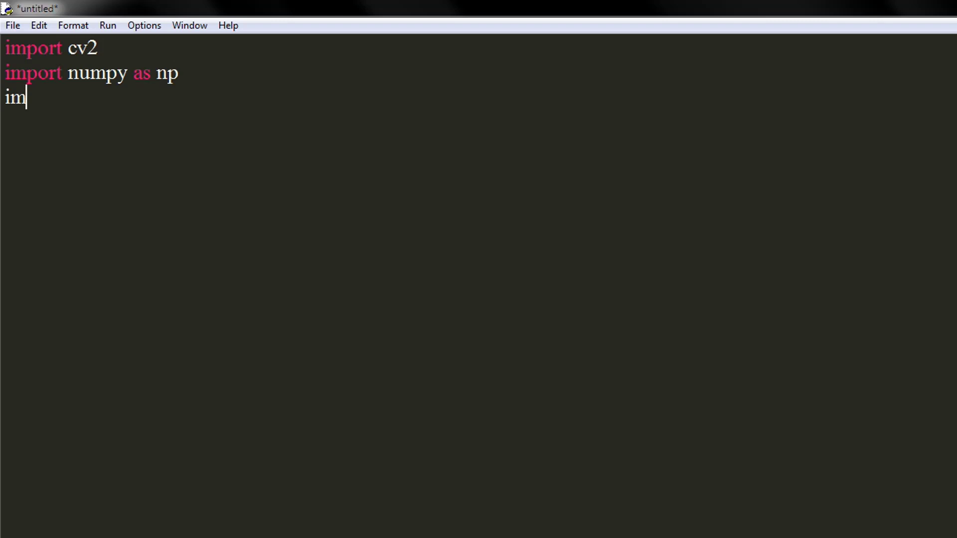
pyautogui.write('port p')
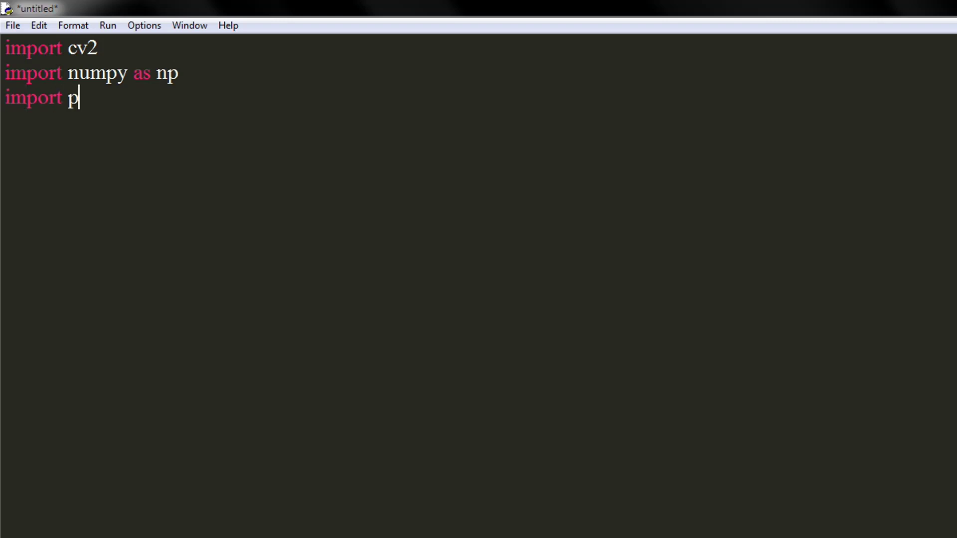
pyautogui.write('yautog')
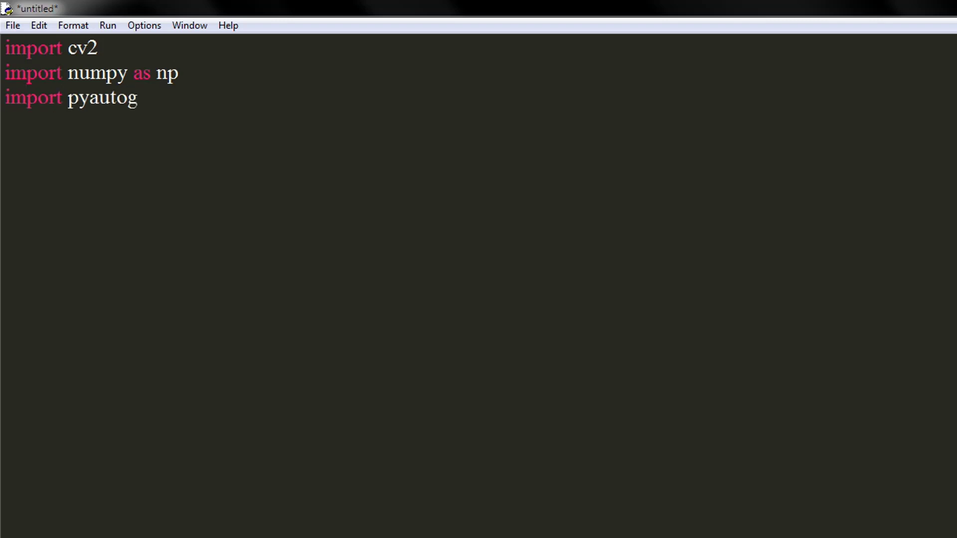
pyautogui.write('ui as pg')
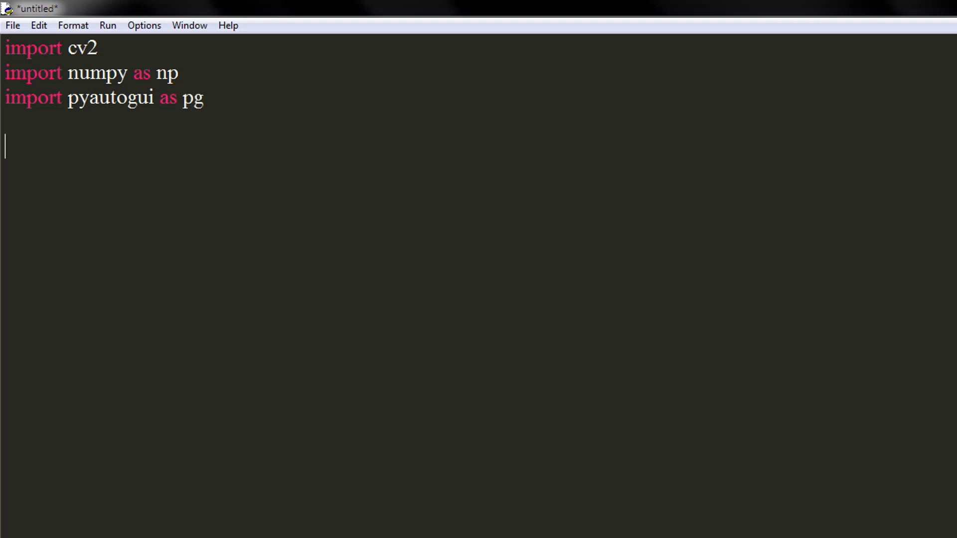
# Step: Define def capture(): with its first line pos = pg.position()
pyautogui.write('def')
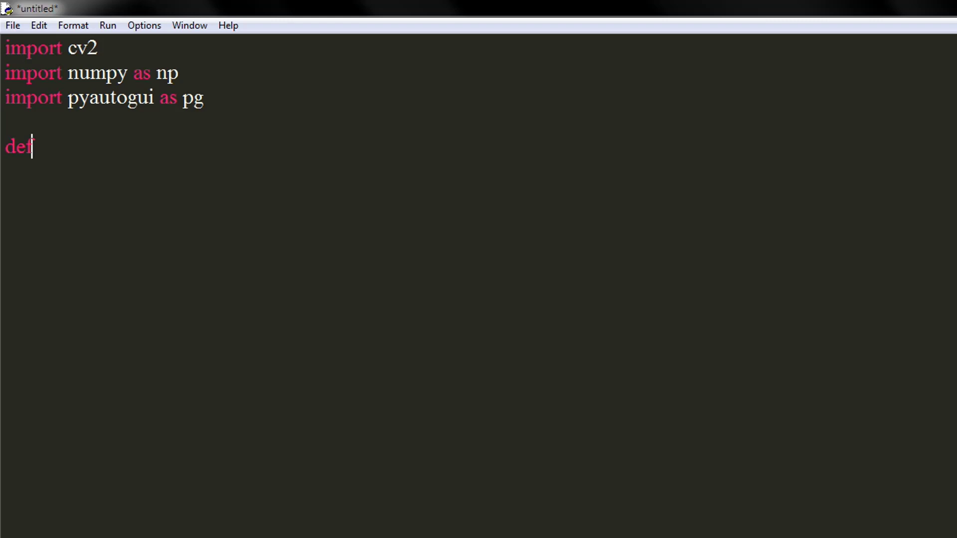
pyautogui.write('cap')
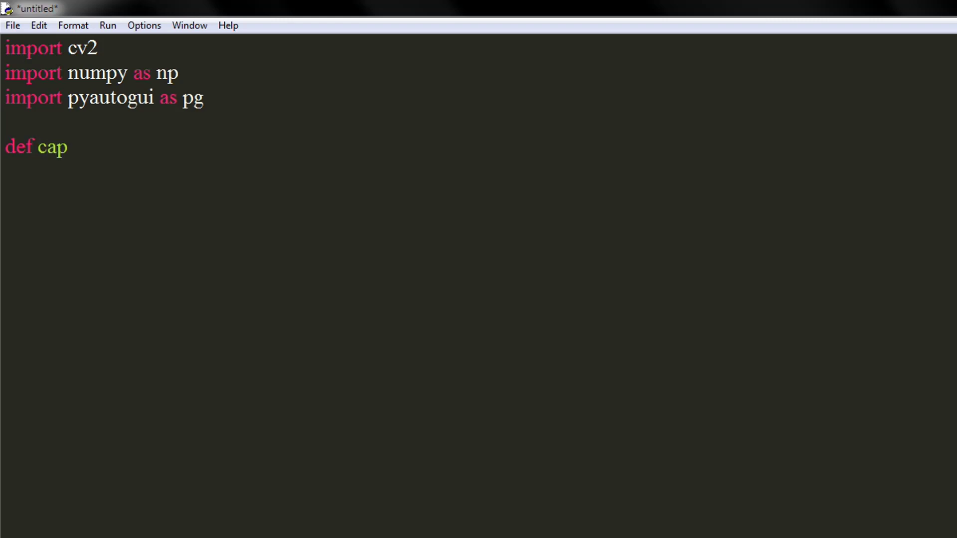
pyautogui.write('ture')
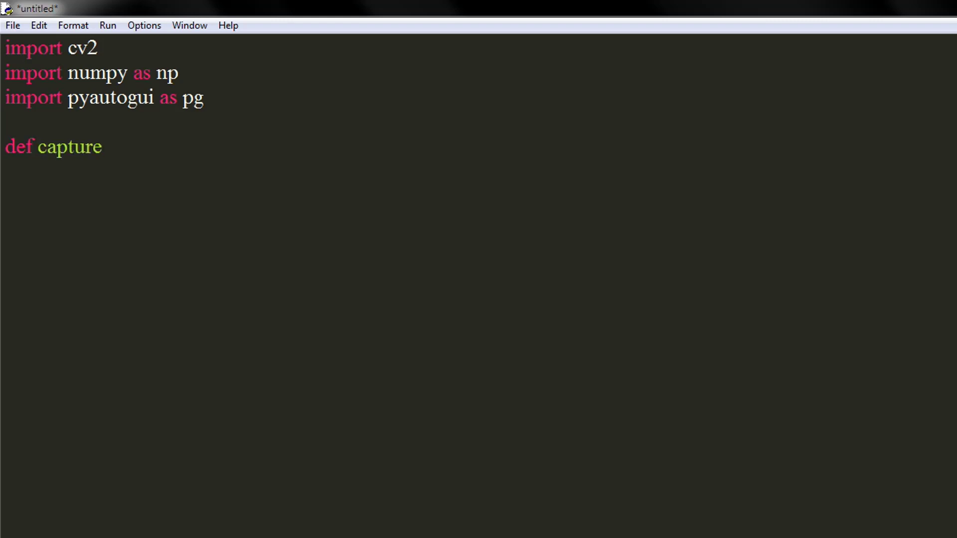
pyautogui.write('():')
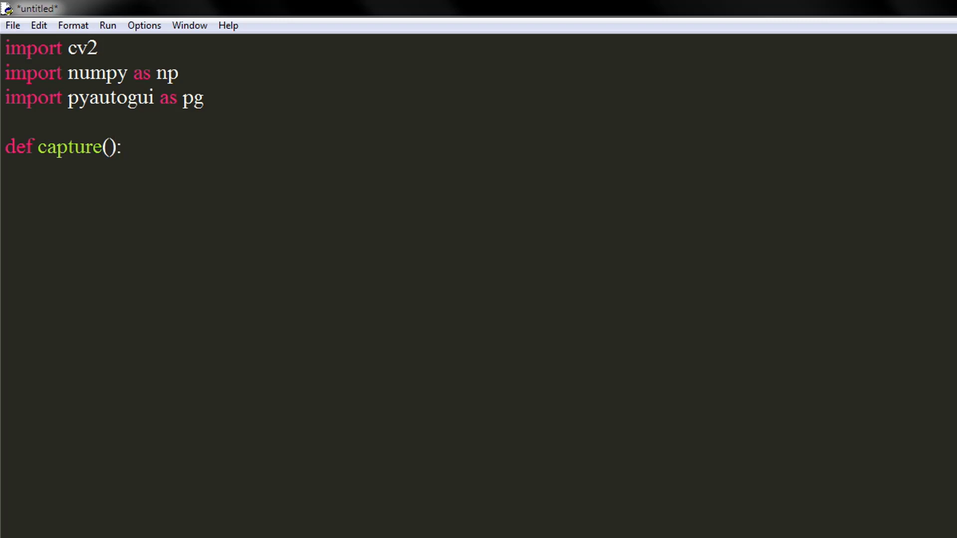
pyautogui.write('pos =')
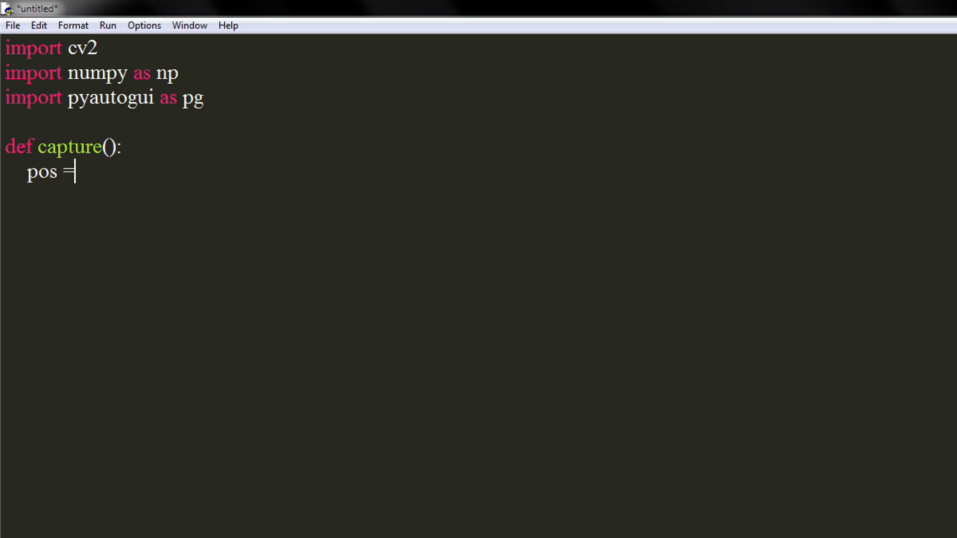
pyautogui.write('pg.po')
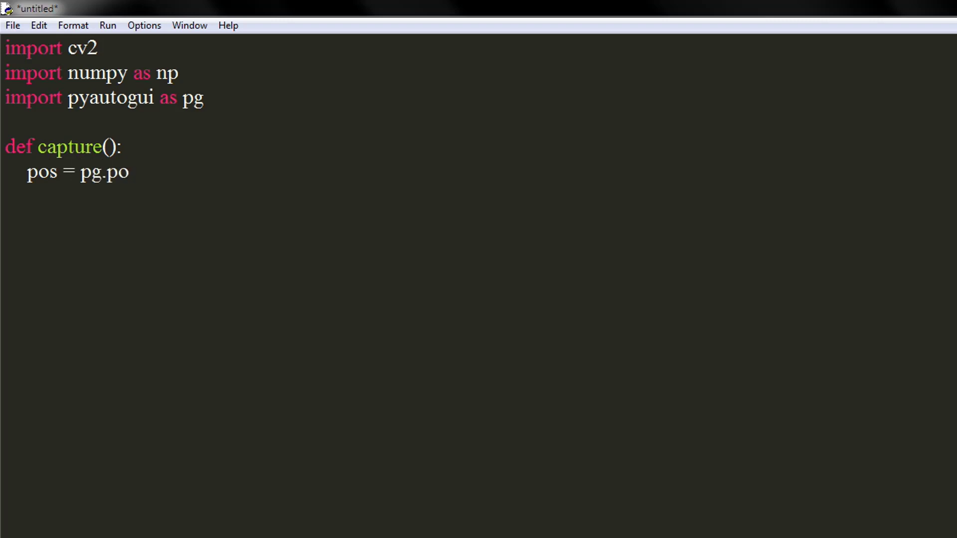
pyautogui.write('siiton()')
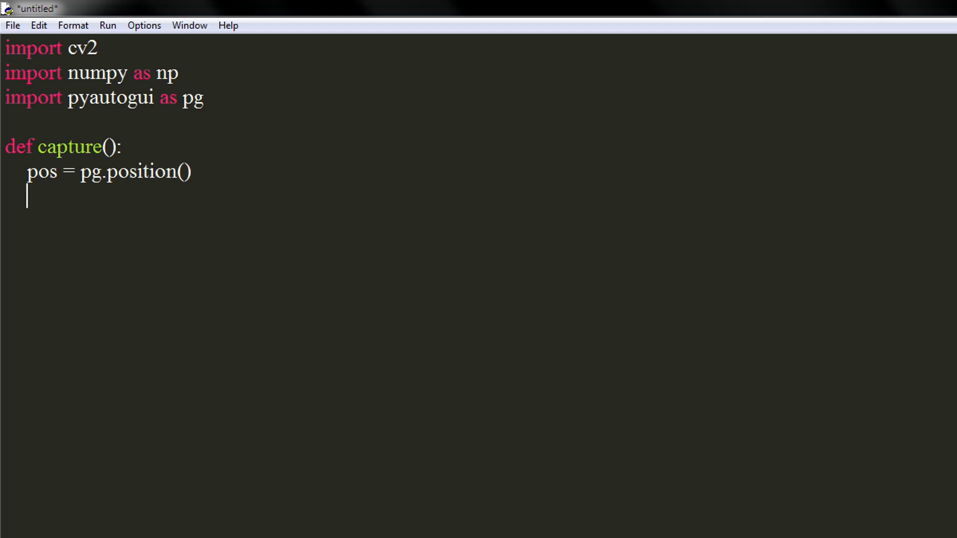
# Step: Add s = pg.screenshot(region=(pos[0] - 1, pos[1] - 1, 1, 1)) inside capture()
pyautogui.write('s =')
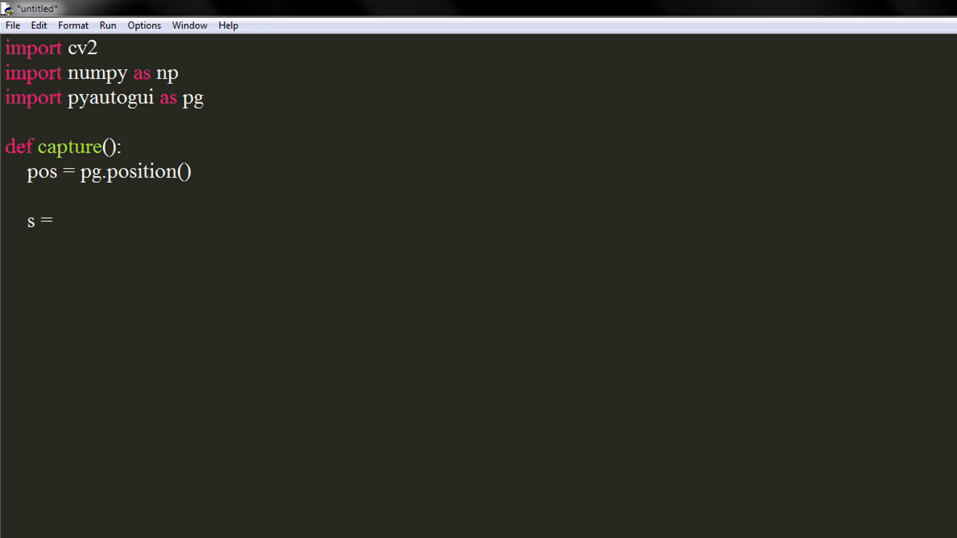
pyautogui.click(58, 221)
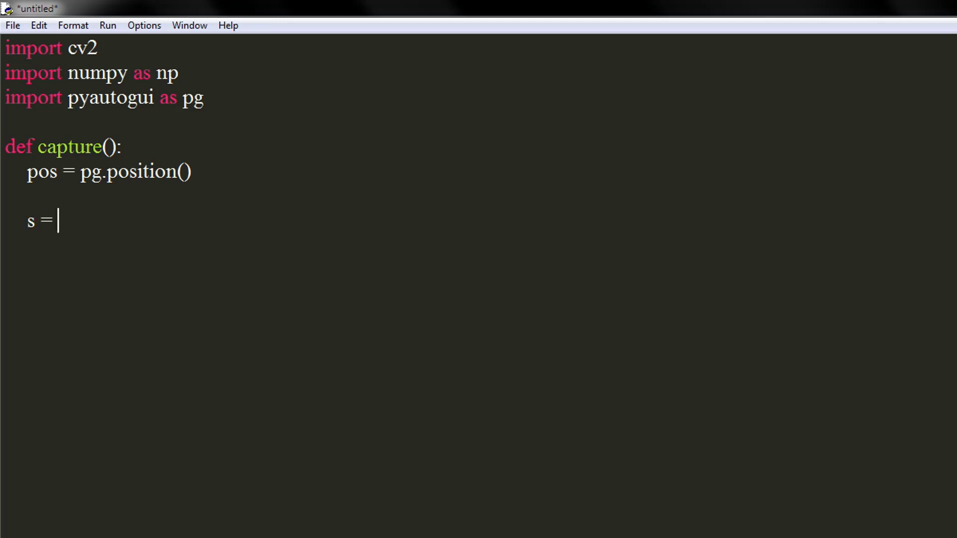
pyautogui.write('pg.s')
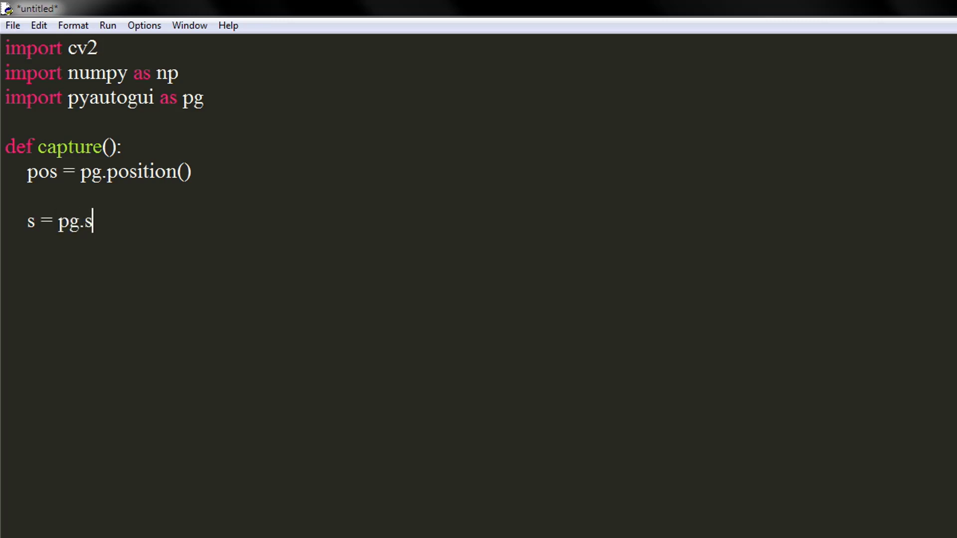
pyautogui.write('creensho')
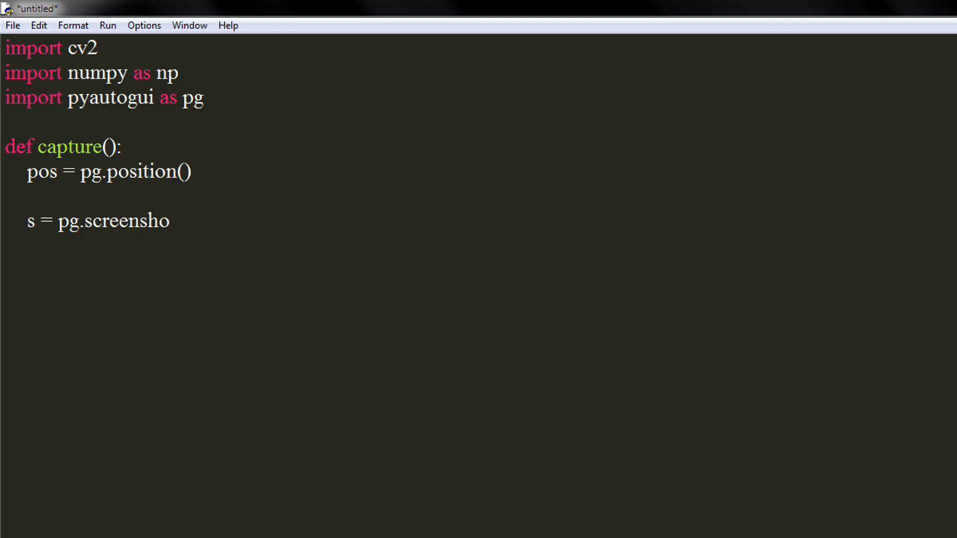
pyautogui.write('t(region=')
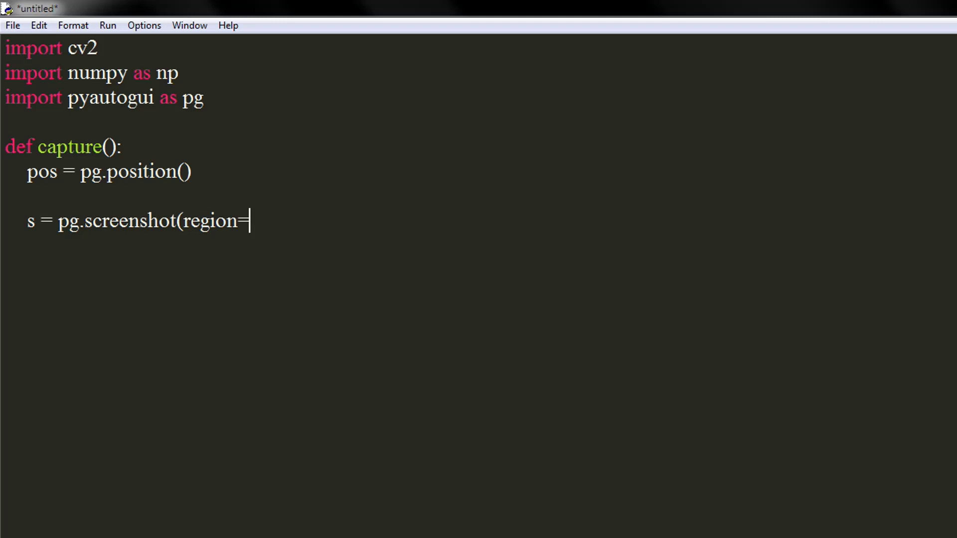
pyautogui.write('(')
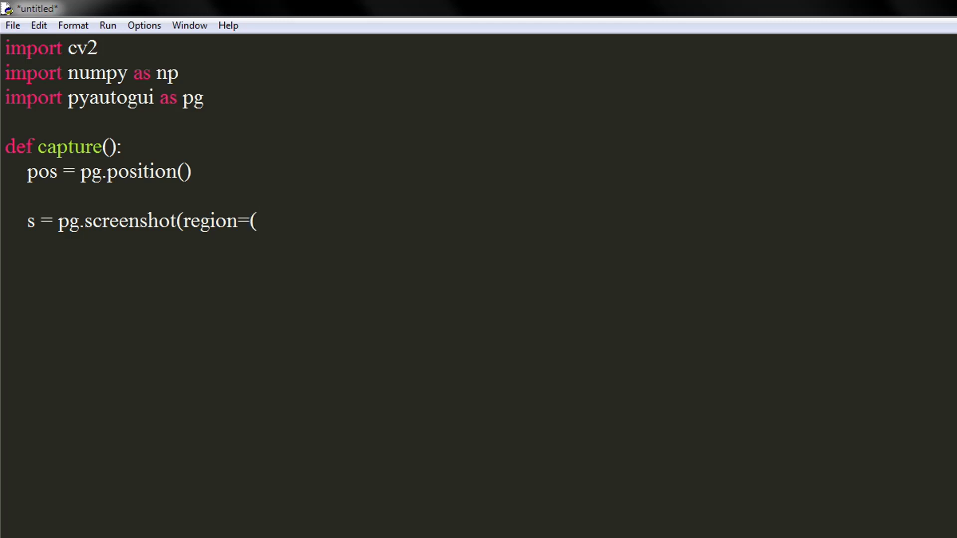
pyautogui.write('pos[0] -')
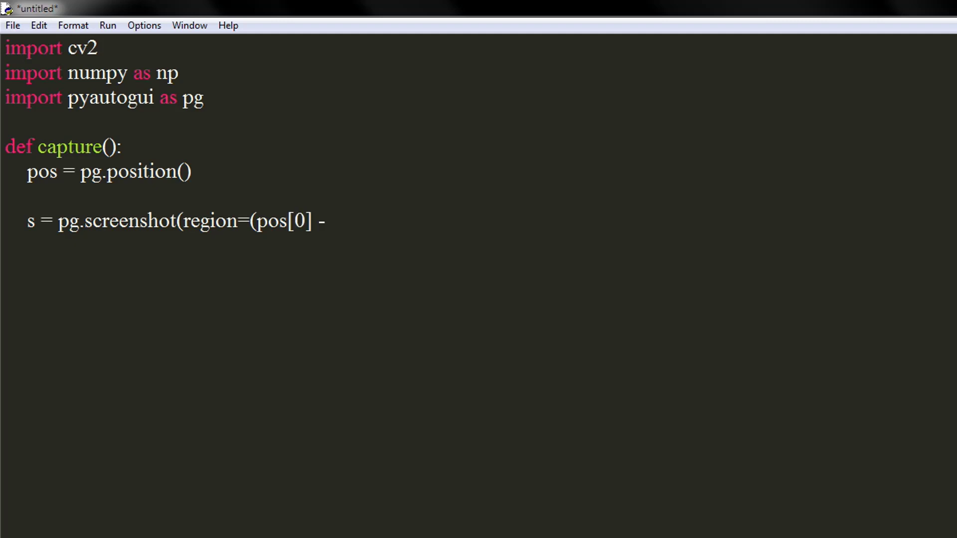
pyautogui.write('1, po')
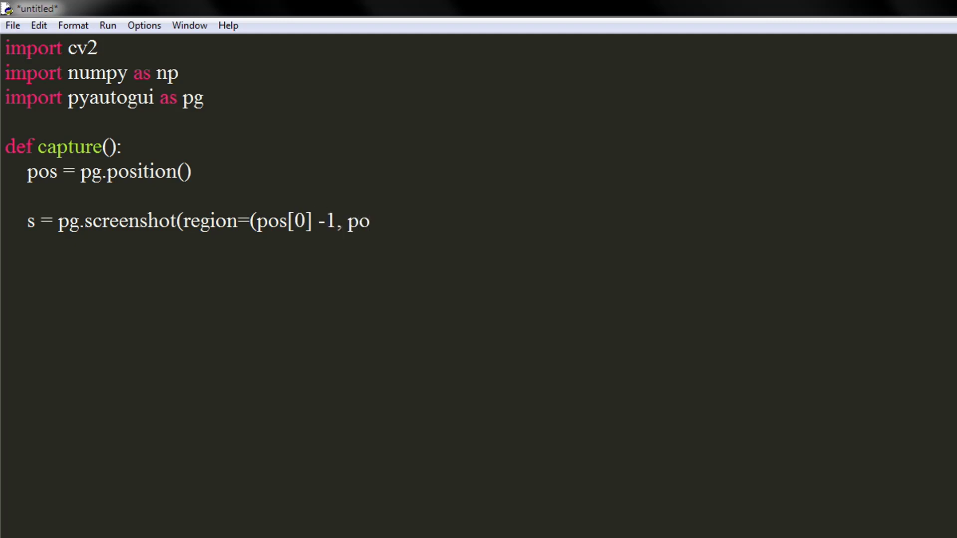
pyautogui.write('[1] -')
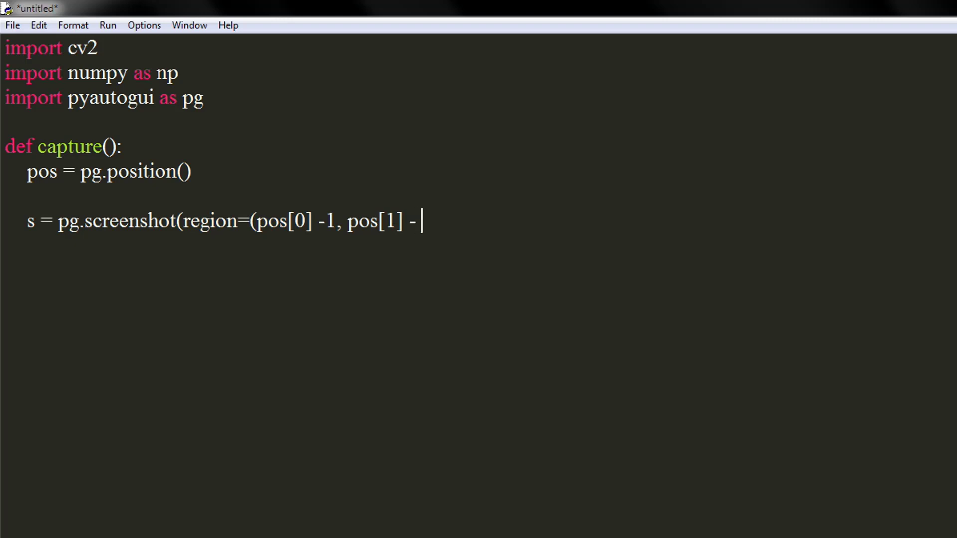
pyautogui.write('1, 1')
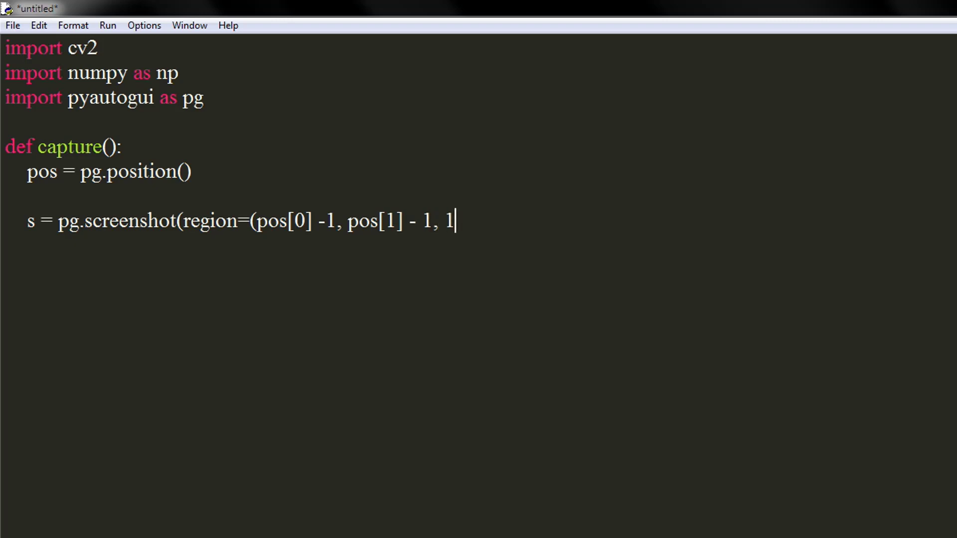
pyautogui.write(', 1')
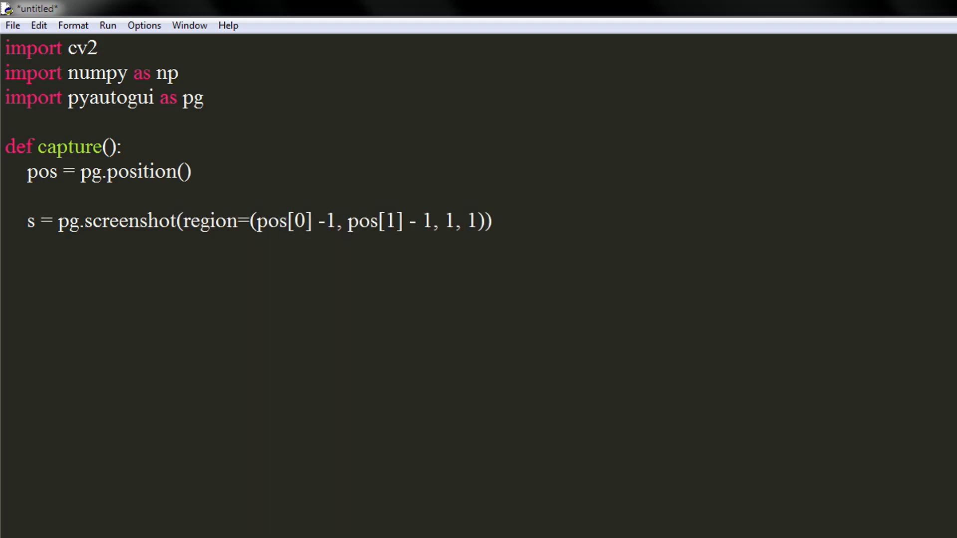
pyautogui.write('s')
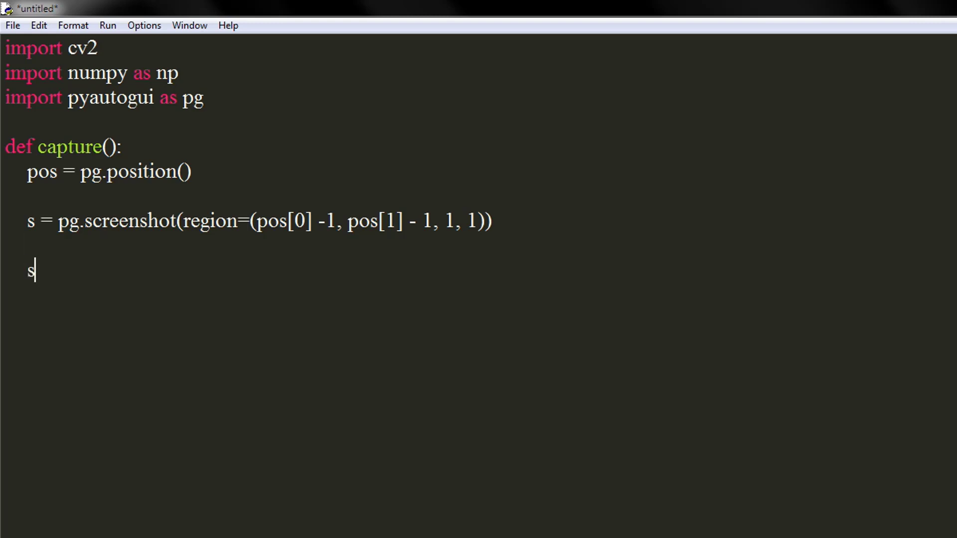
# Step: Add s = np.array(s) and print(tuple(s[0, 0])) to capture(), then begin the size line
pyautogui.write('= np.a')
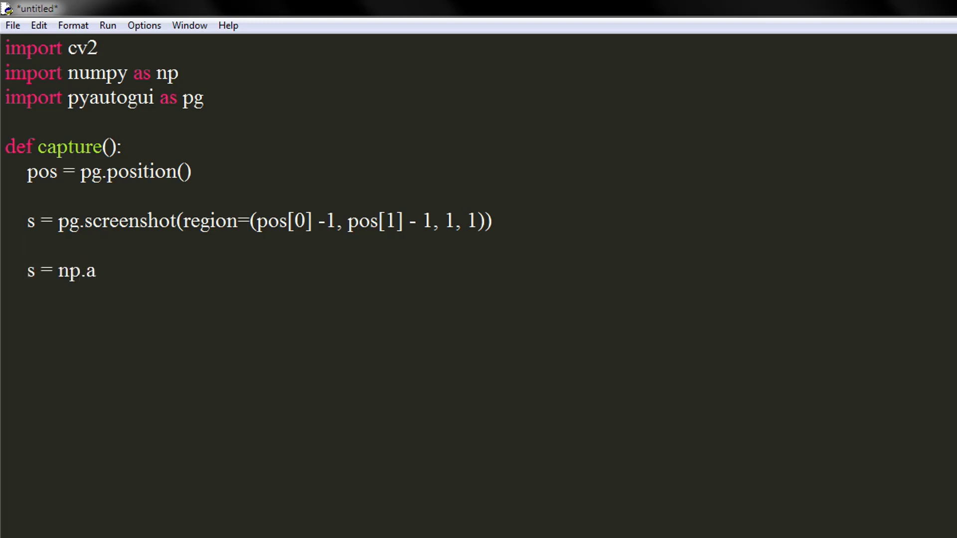
pyautogui.write('rray(s')
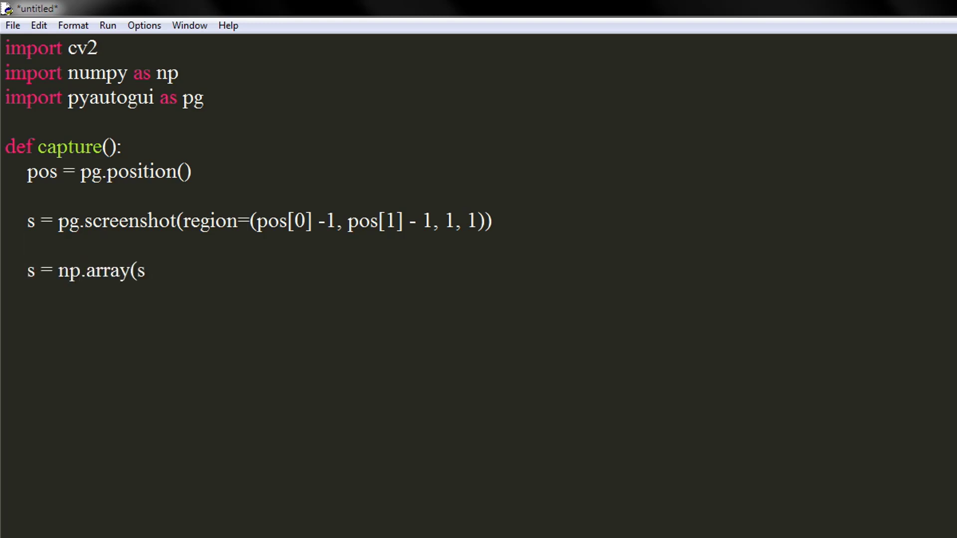
pyautogui.write(')')
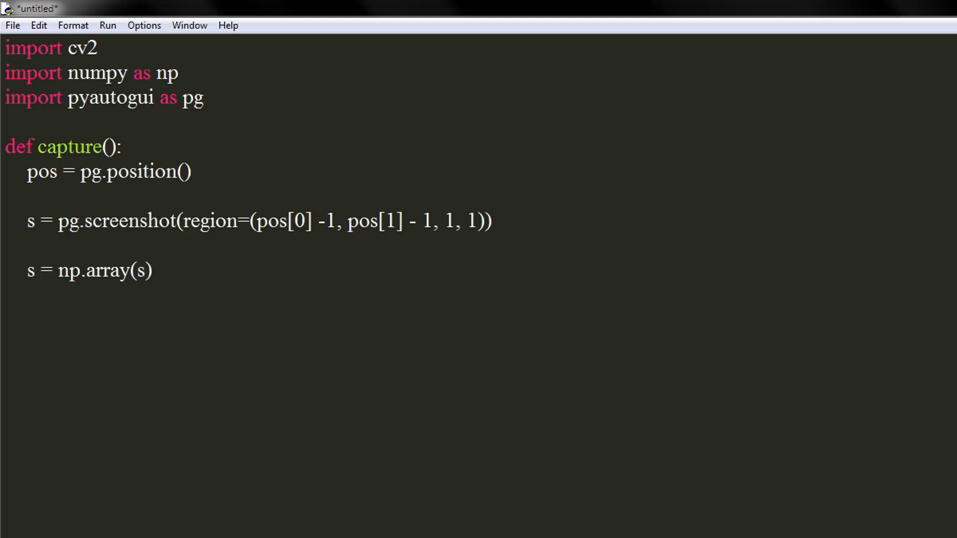
pyautogui.write('pri')
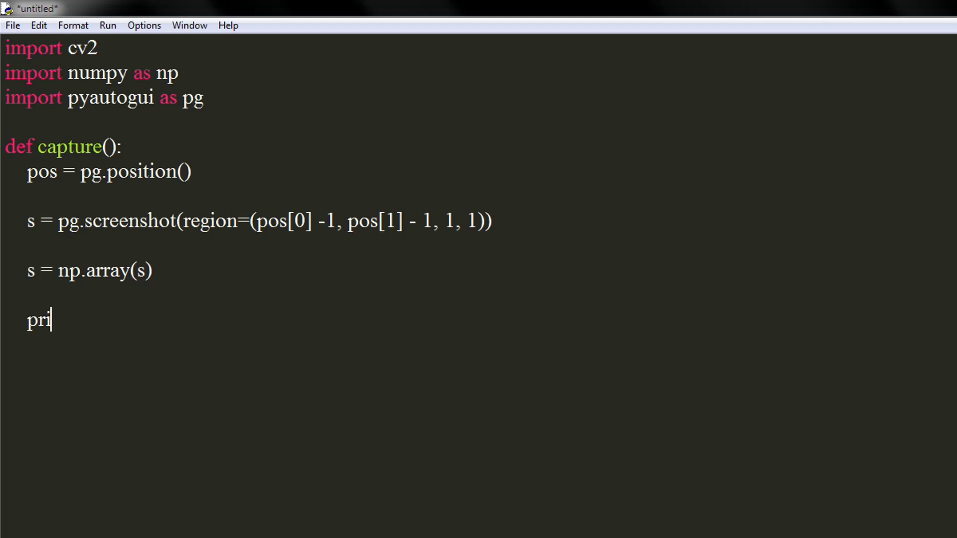
pyautogui.write('nt(')
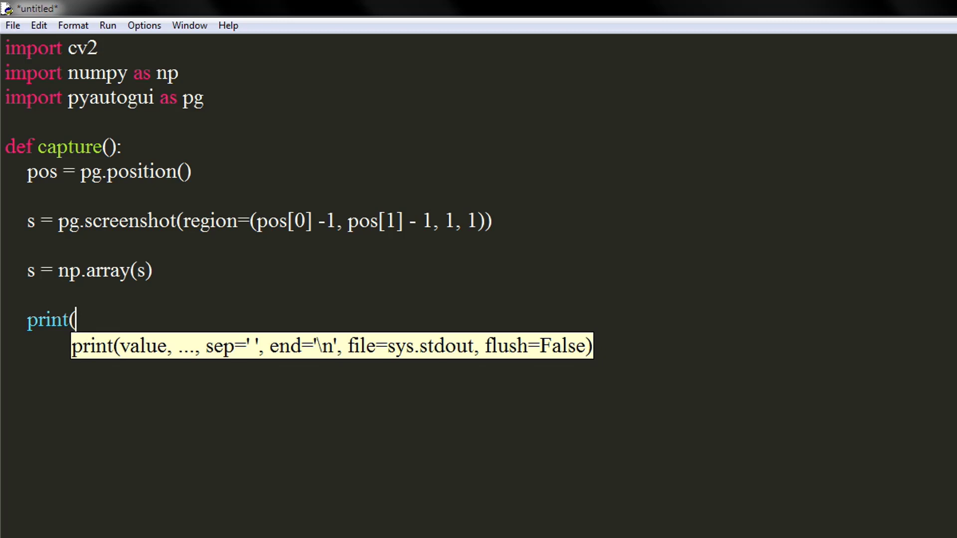
pyautogui.write('tuple')
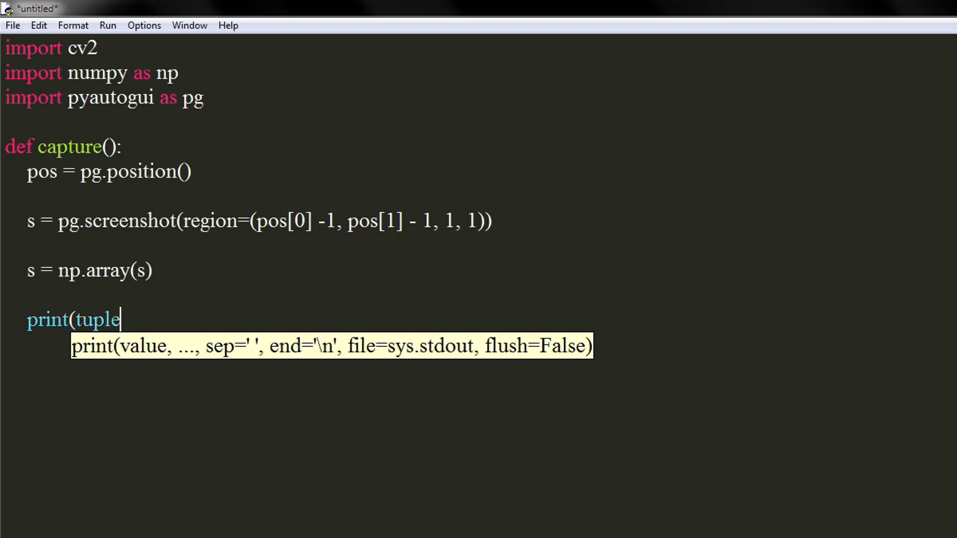
pyautogui.write('(')
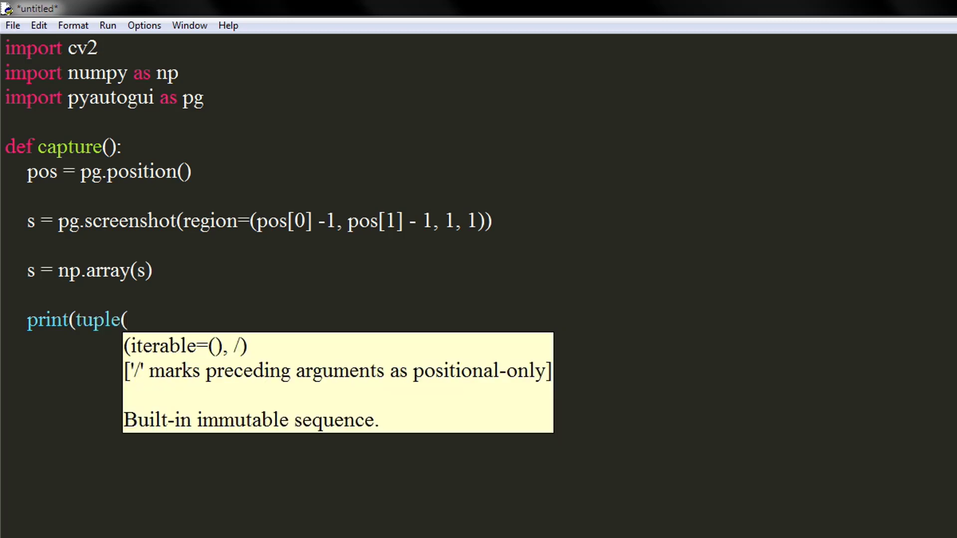
pyautogui.write('s[')
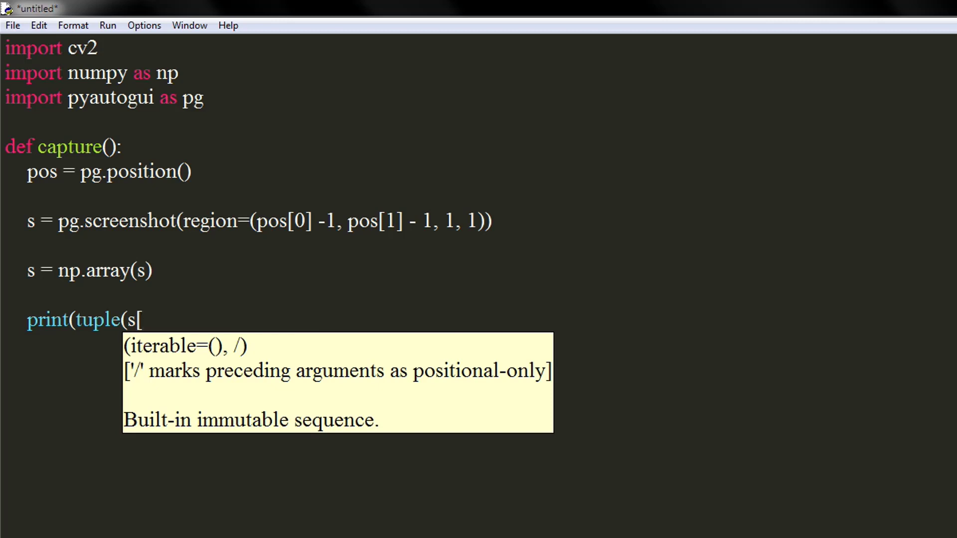
pyautogui.write('0, 0')
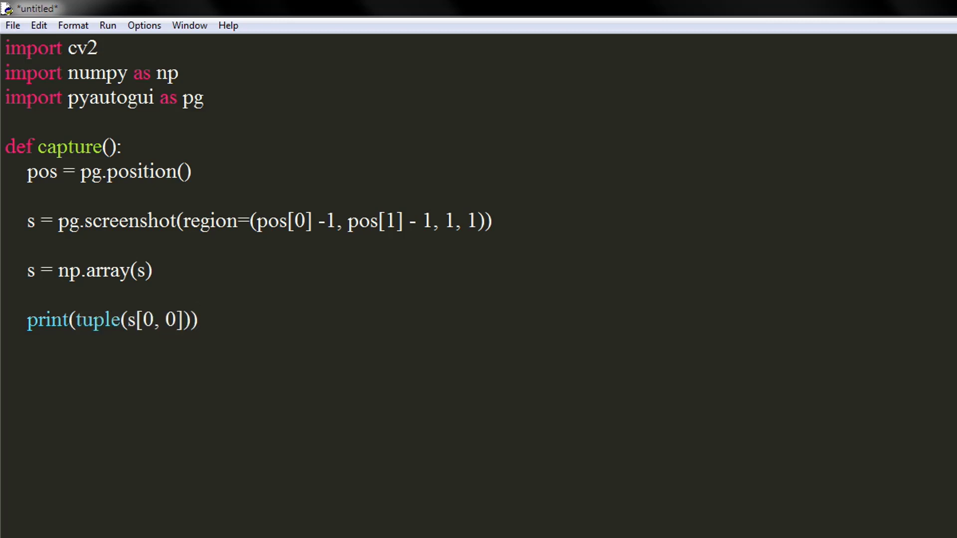
pyautogui.write('siz')
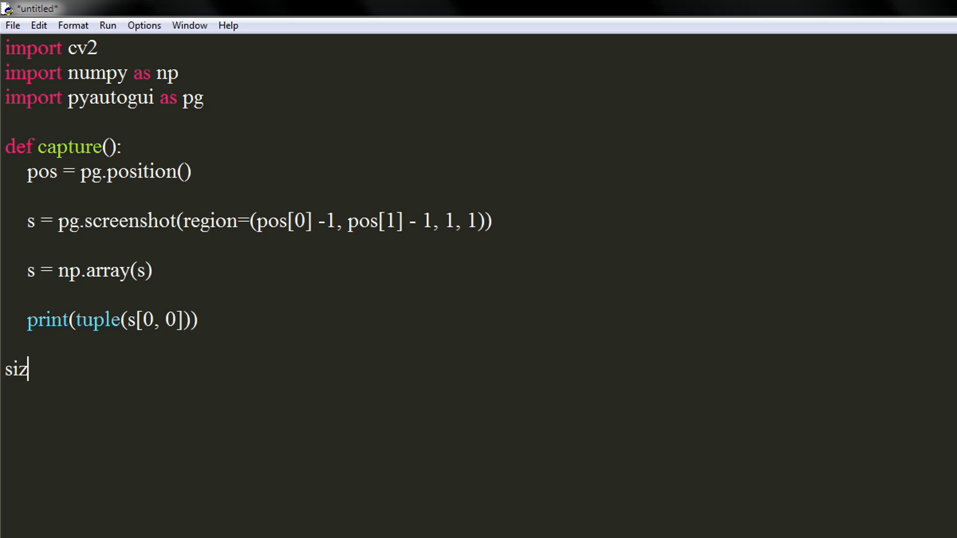
# Step: Set size = 10 and open a while True loop storing pg.position() in pos
pyautogui.write('e = 10')
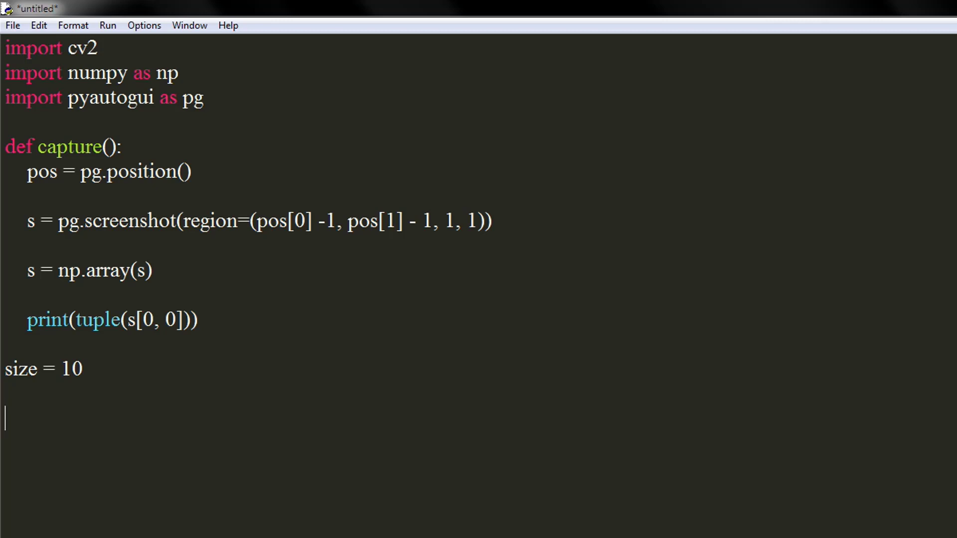
pyautogui.write('w')
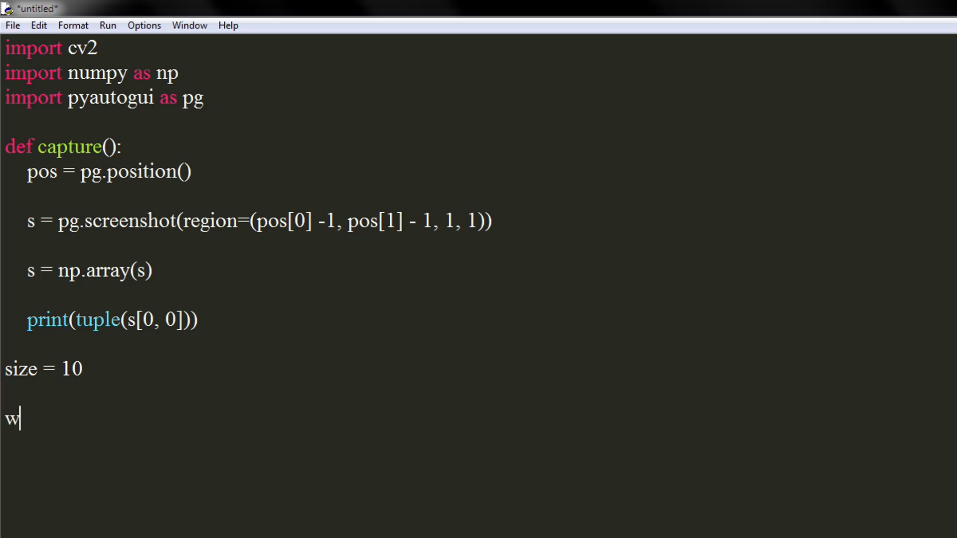
pyautogui.write('hile T')
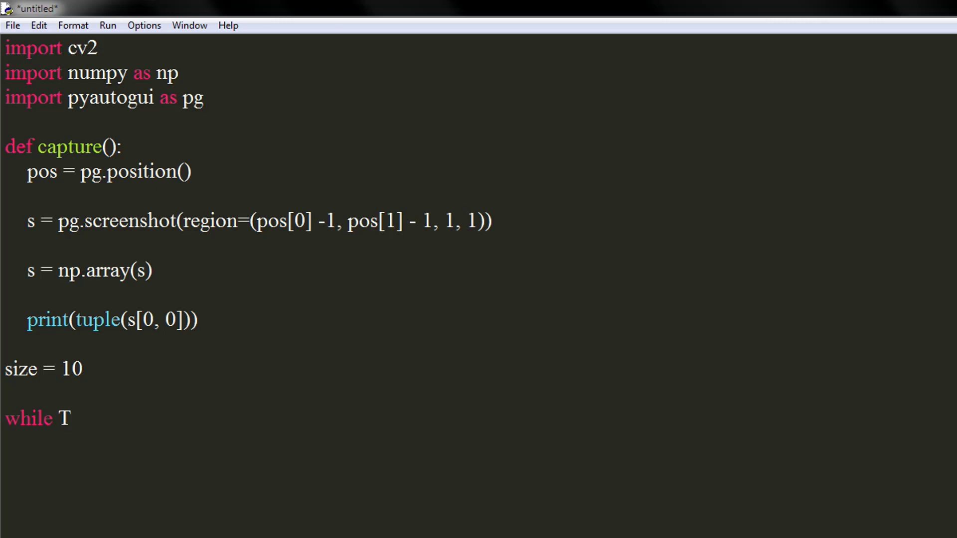
pyautogui.write('rue:')
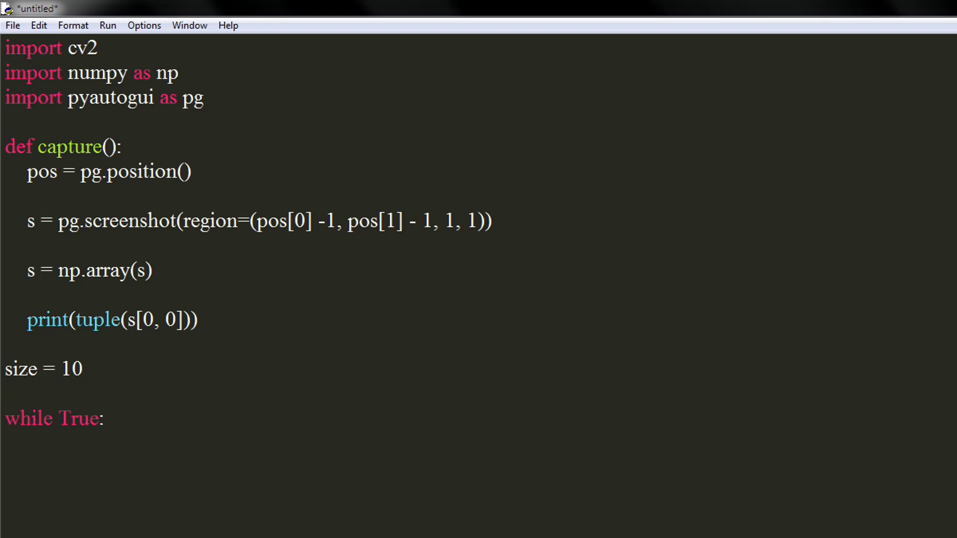
pyautogui.write('pos = p')
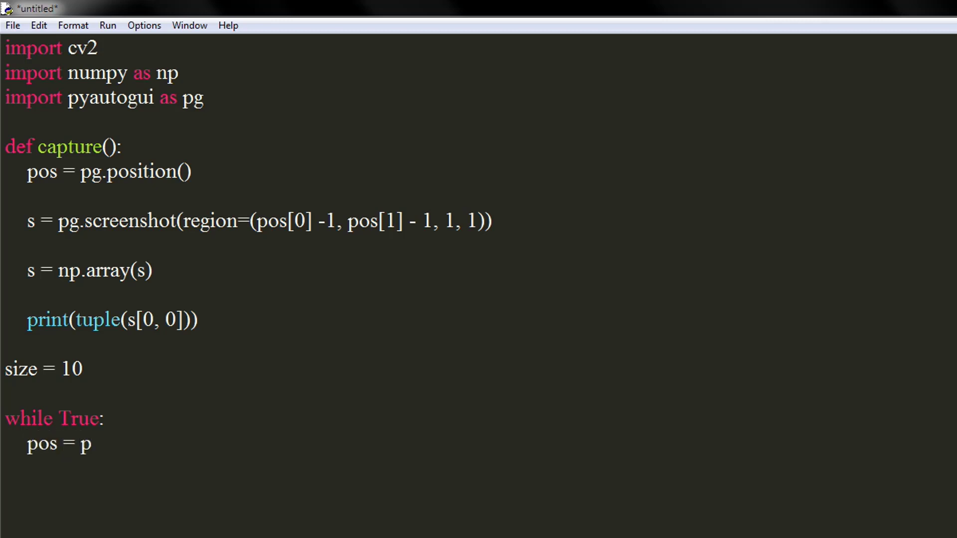
pyautogui.write('g.positio')
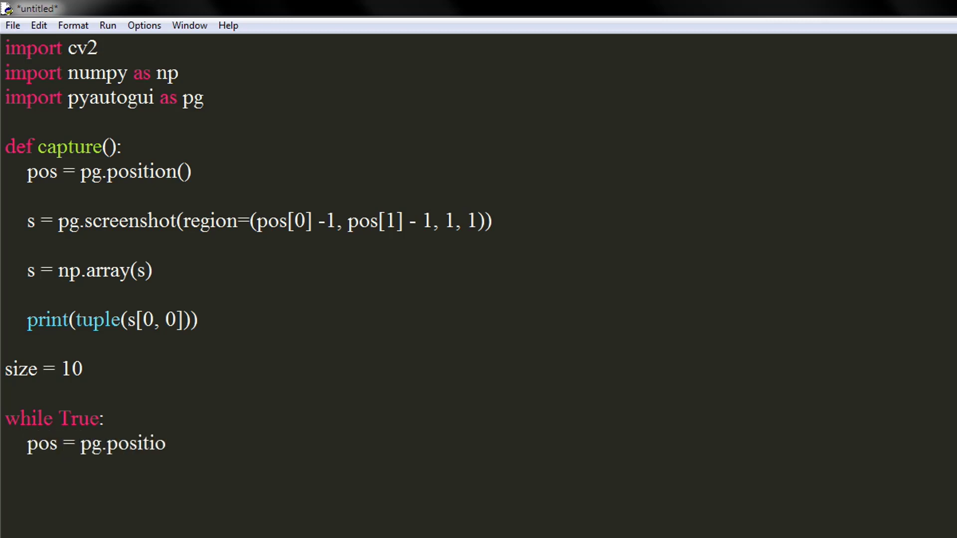
pyautogui.write('n()')
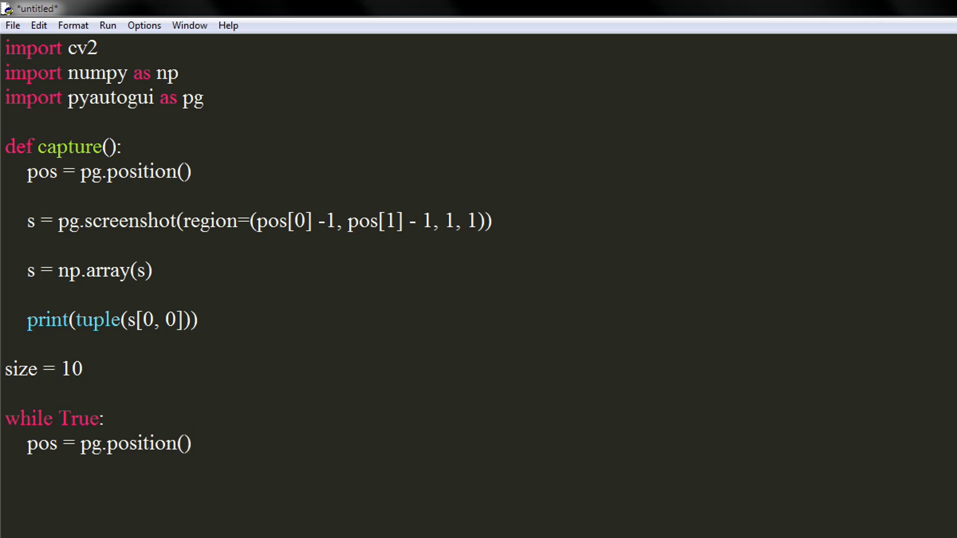
pyautogui.write('s =')
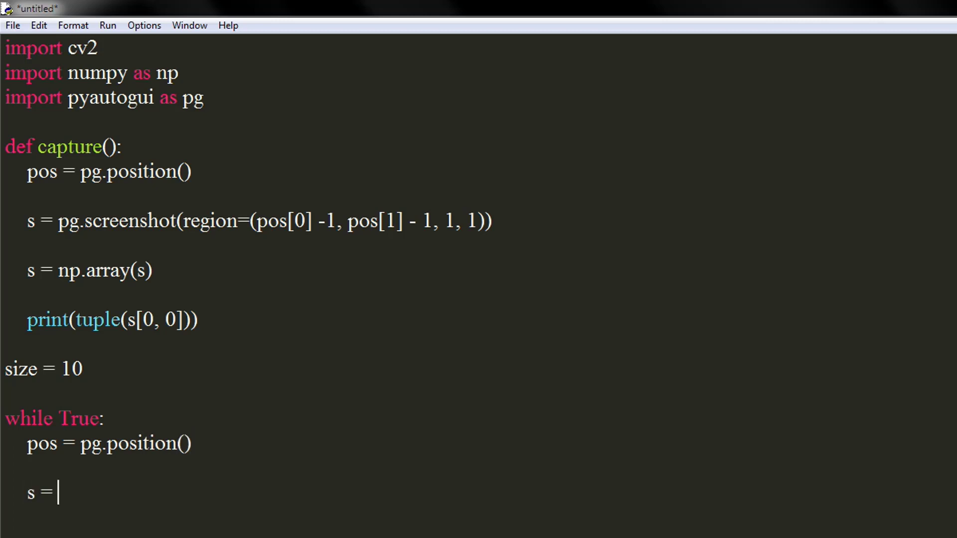
# Step: Write s = pg.screenshot(region=(pos[0] - size/2, pos[1] - size/2, size, size)) in the loop
pyautogui.write('pg.sc')
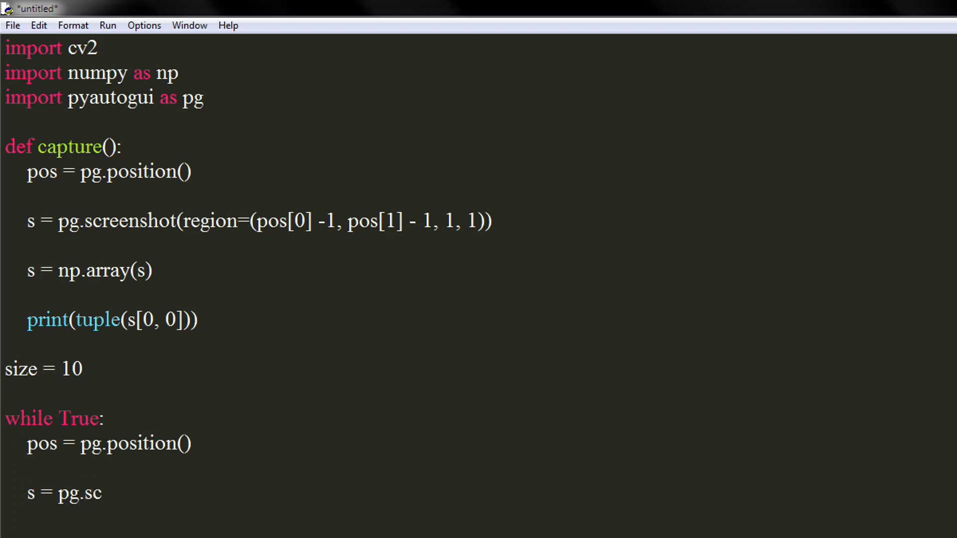
pyautogui.write('reensho')
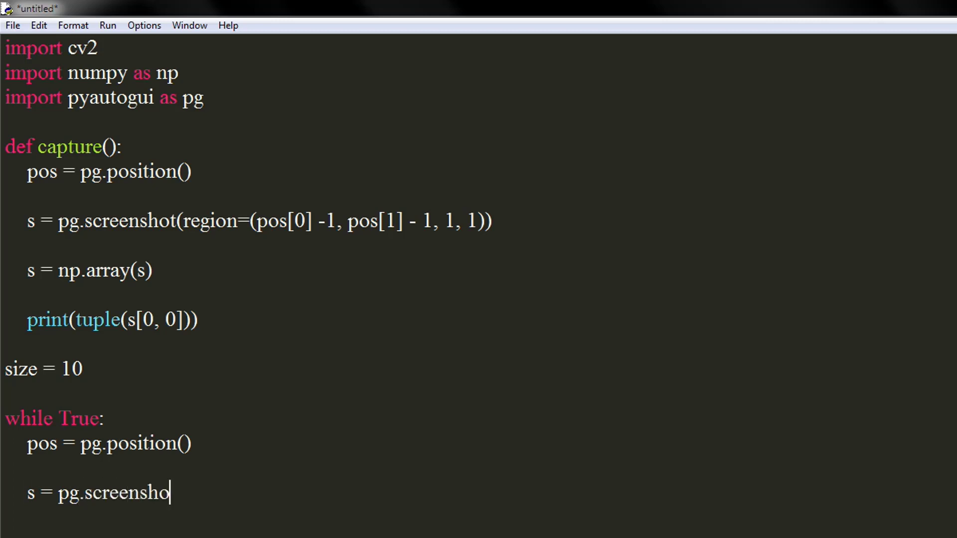
pyautogui.write('t(')
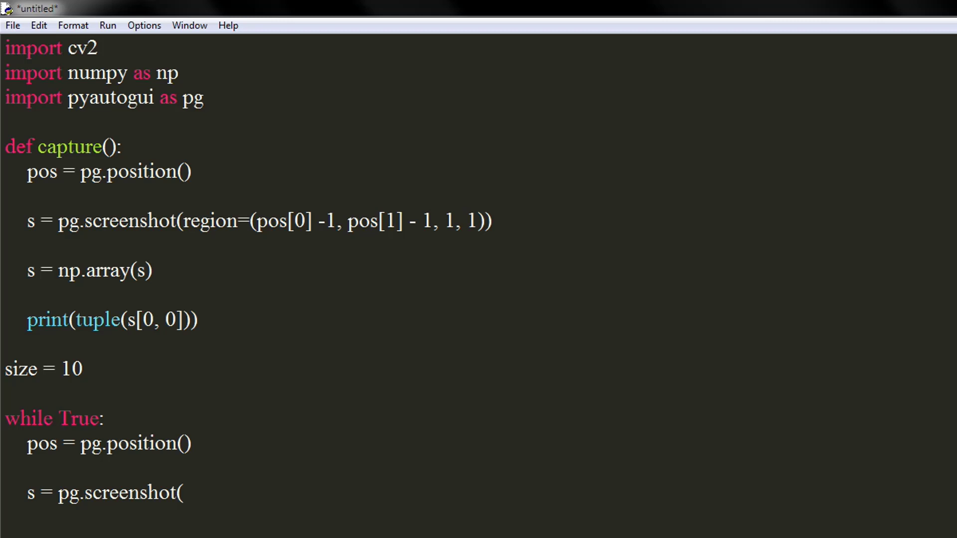
pyautogui.write('reg')
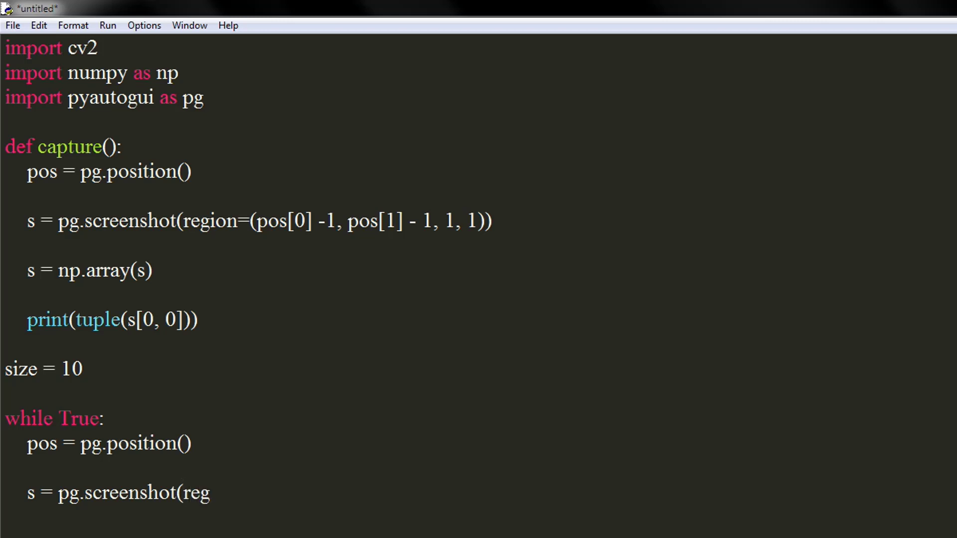
pyautogui.write('ion=(')
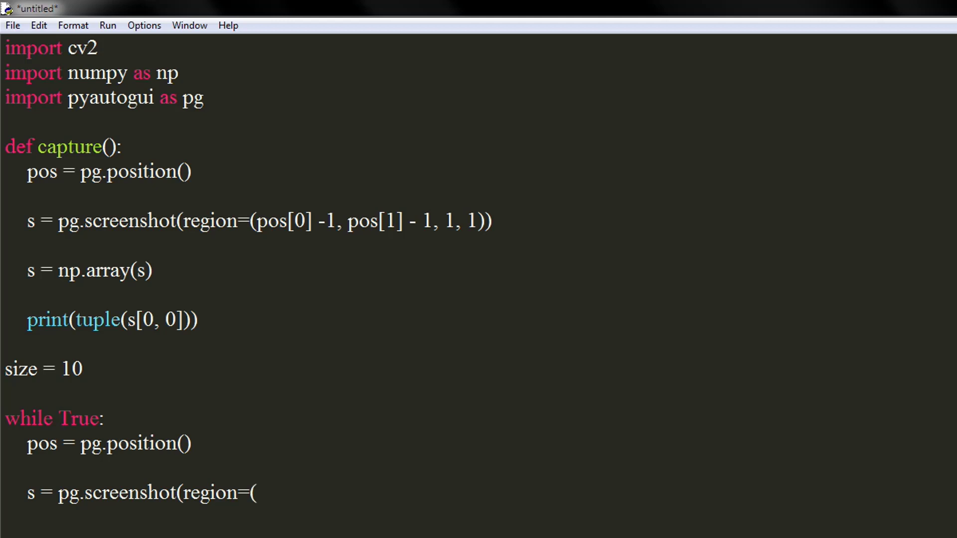
pyautogui.write('pos')
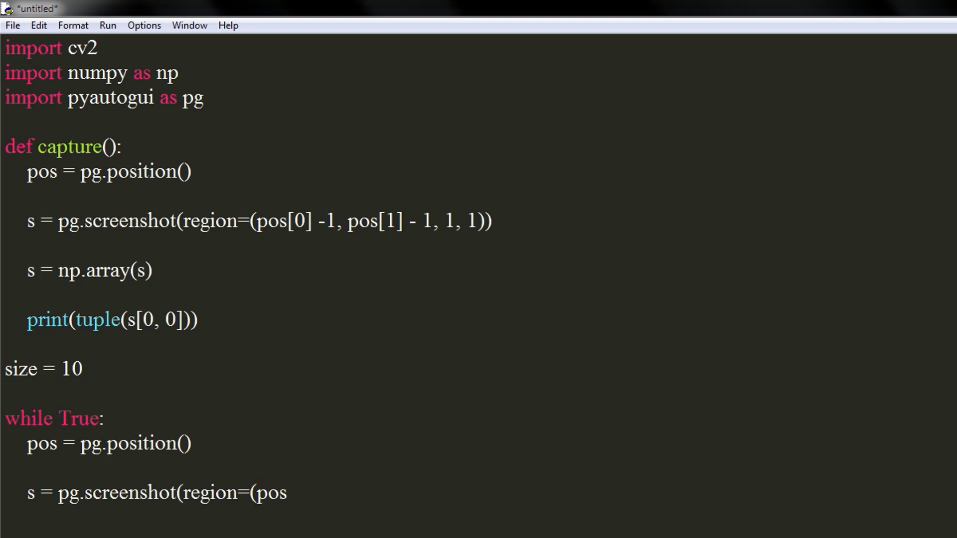
pyautogui.write('[0] -')
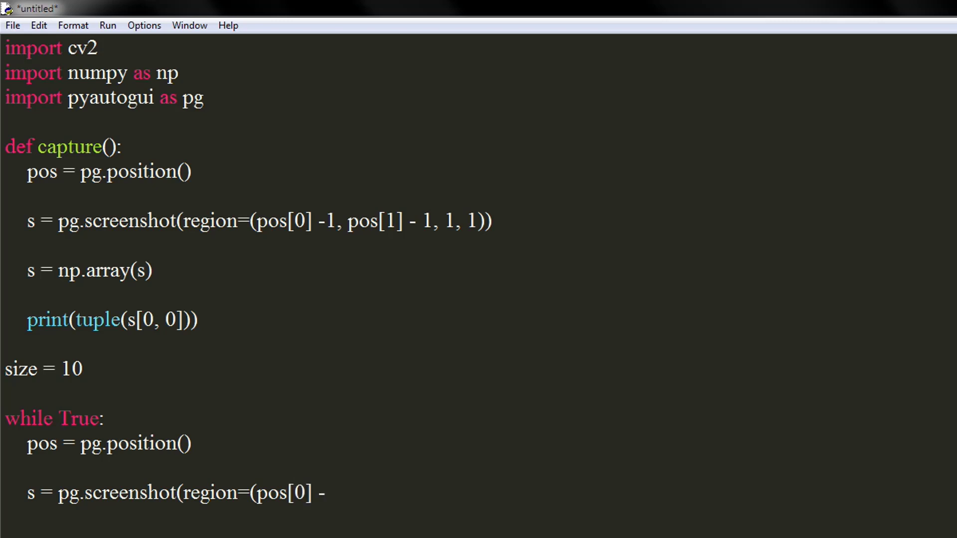
pyautogui.write('size')
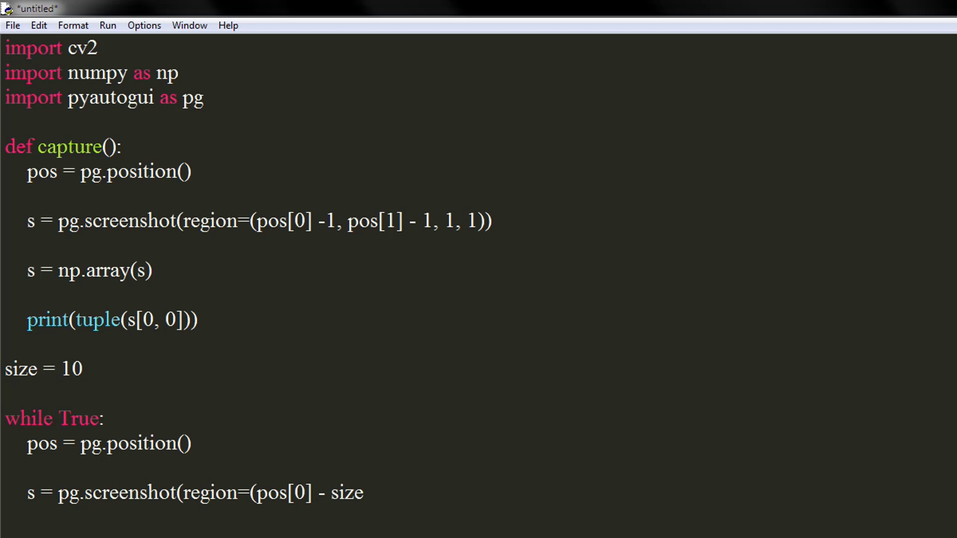
pyautogui.write('/2')
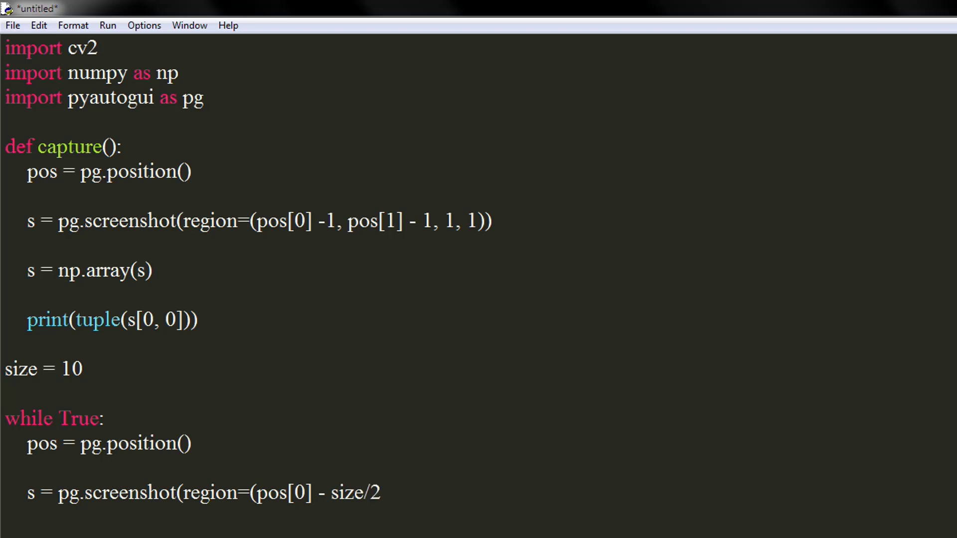
pyautogui.write(', pos')
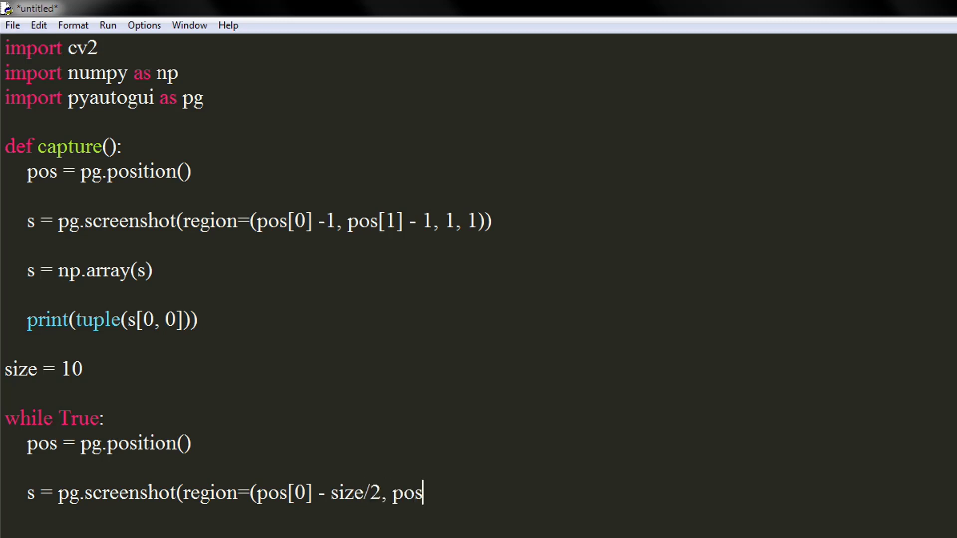
pyautogui.write('[1]')
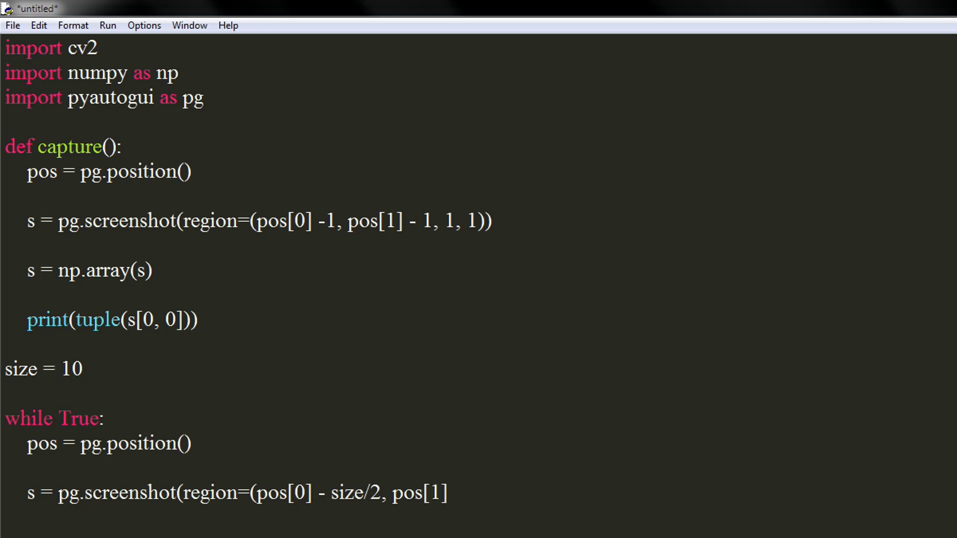
pyautogui.write('- size')
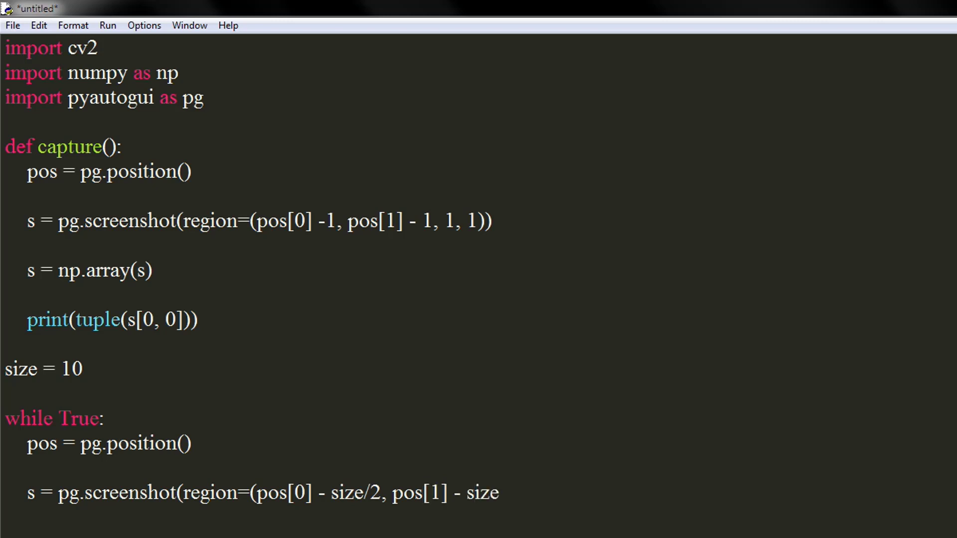
pyautogui.write('/2,')
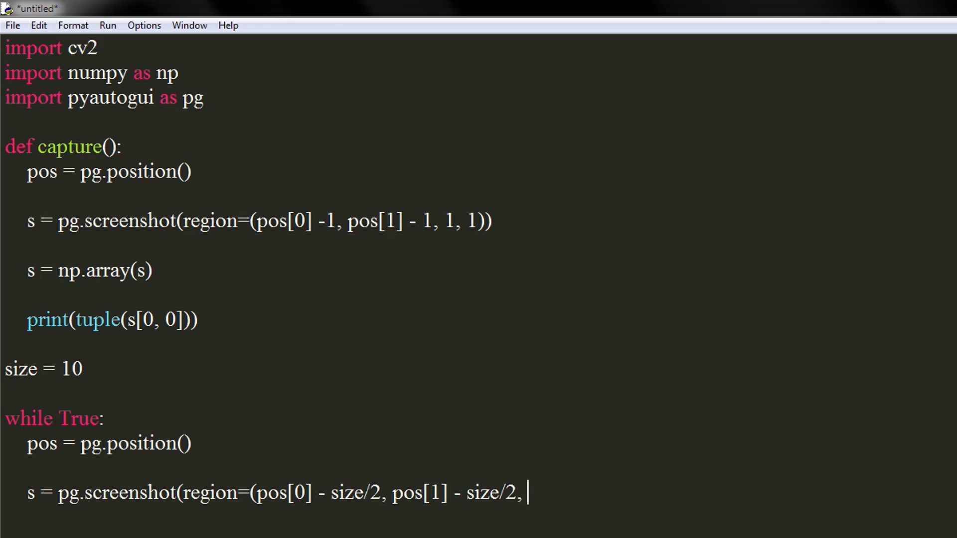
pyautogui.write('size, size')
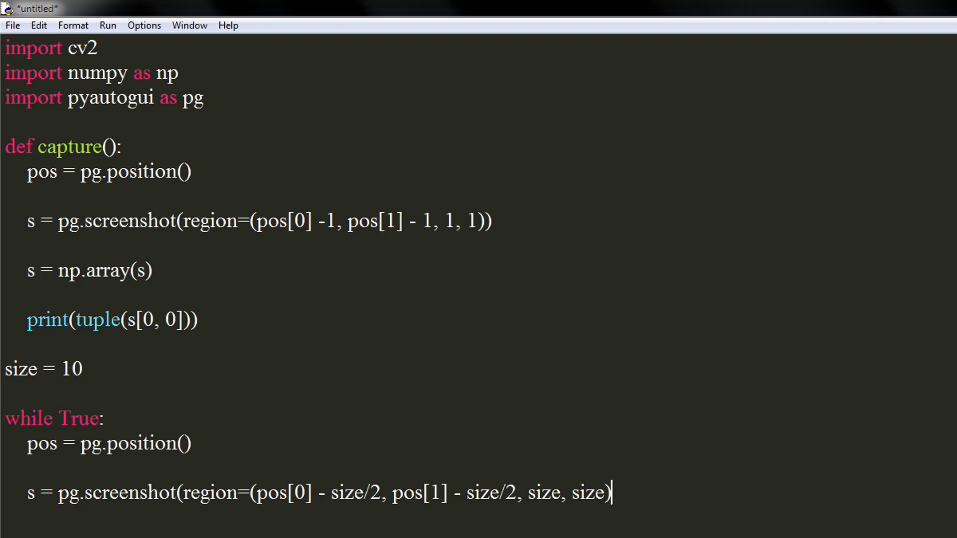
pyautogui.write(')')
pyautogui.write('im = cv')
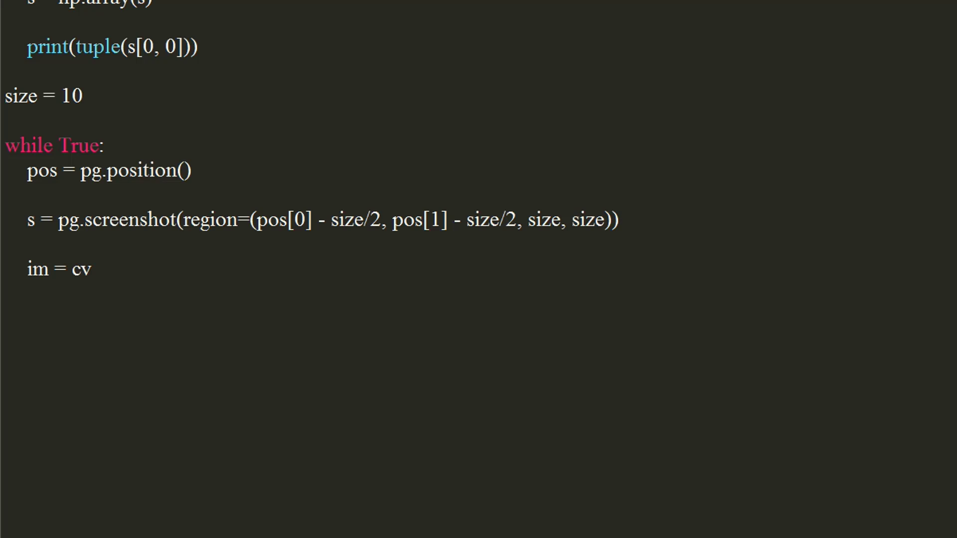
# Step: Finish im = cv2.cvtColor(np.array(s), cv2.COLOR_RGB2BGR) converting the capture to BGR
pyautogui.write('2.cvtColor(np.arr')
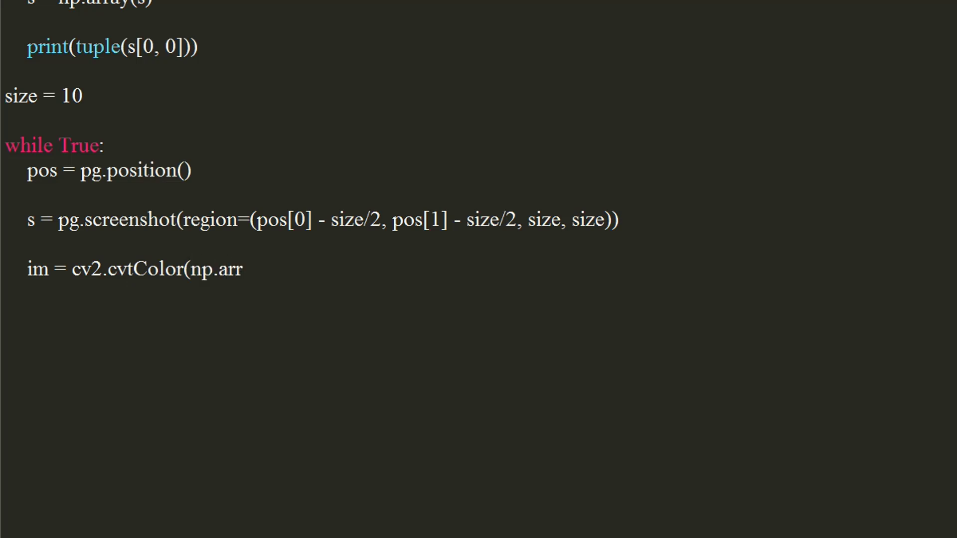
pyautogui.write('ay(s')
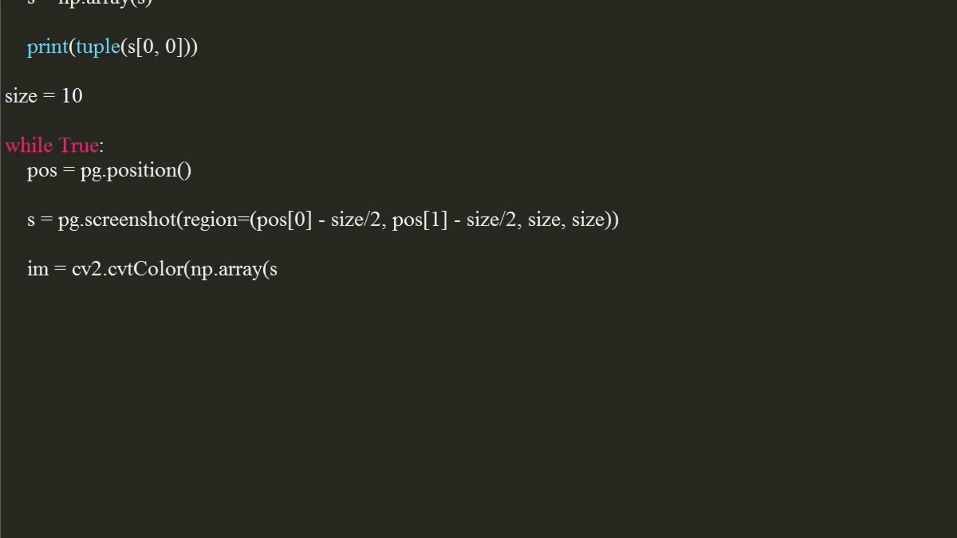
pyautogui.write('),')
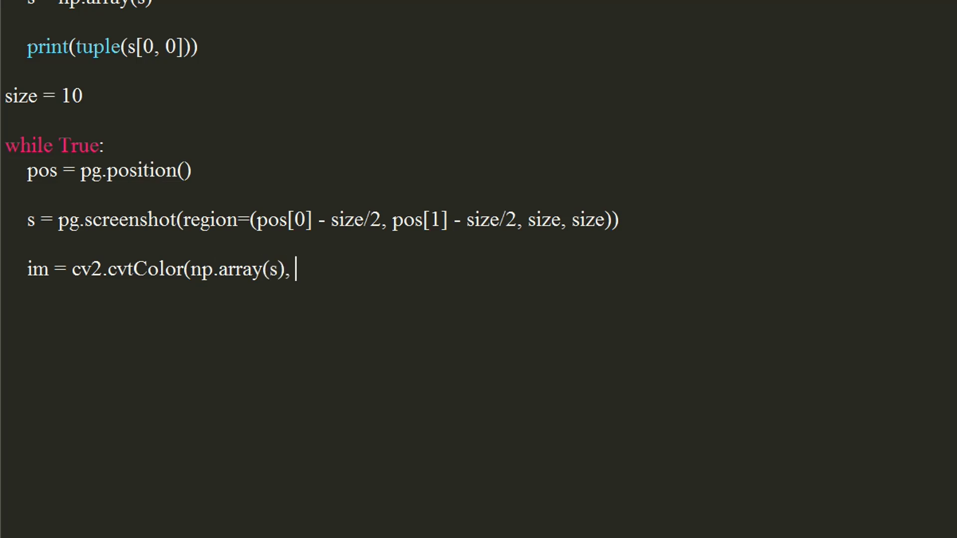
pyautogui.write('cv')
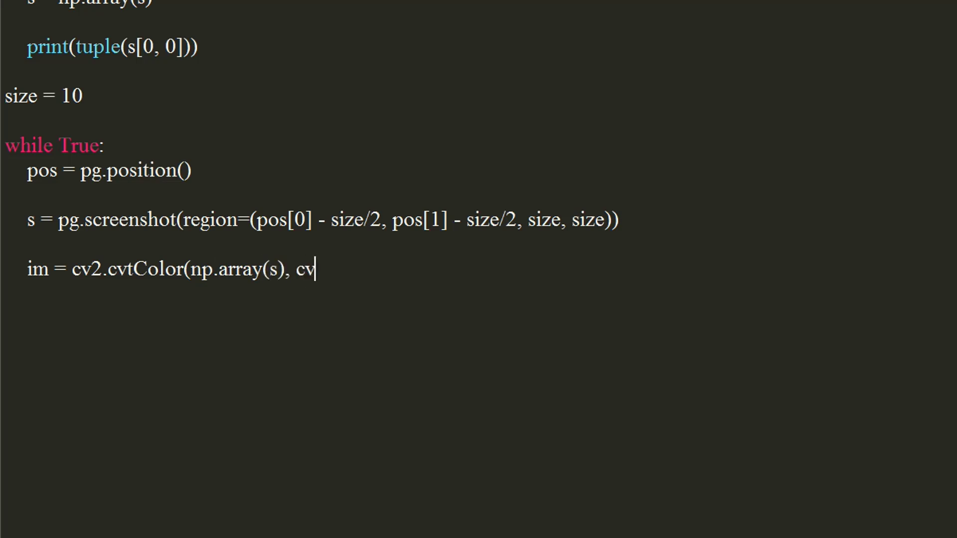
pyautogui.write('2.COLOR')
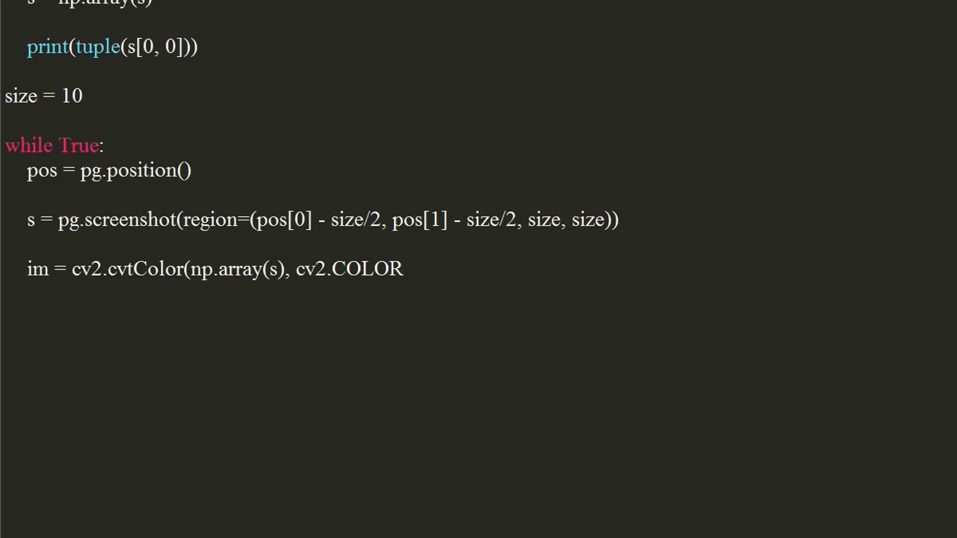
pyautogui.write('_RGB2BGR')
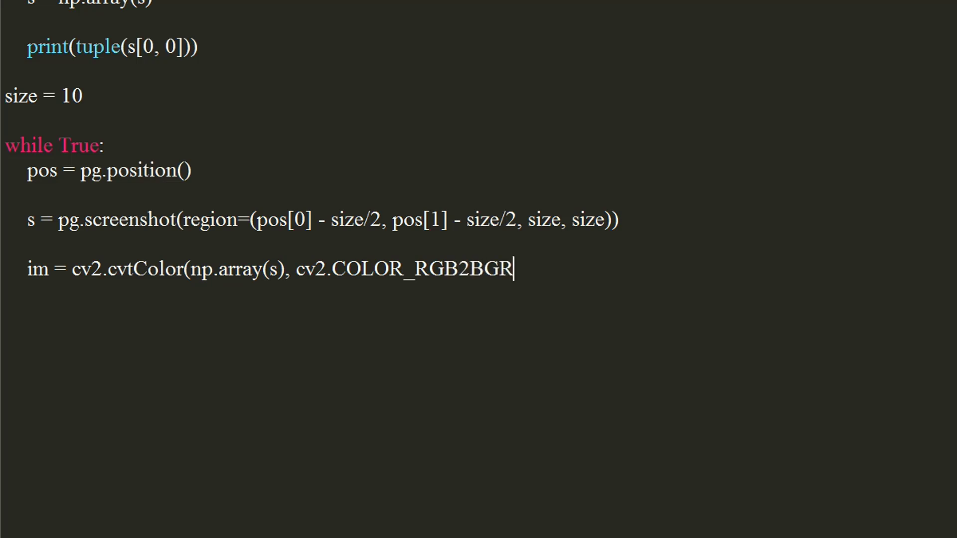
pyautogui.write(')')
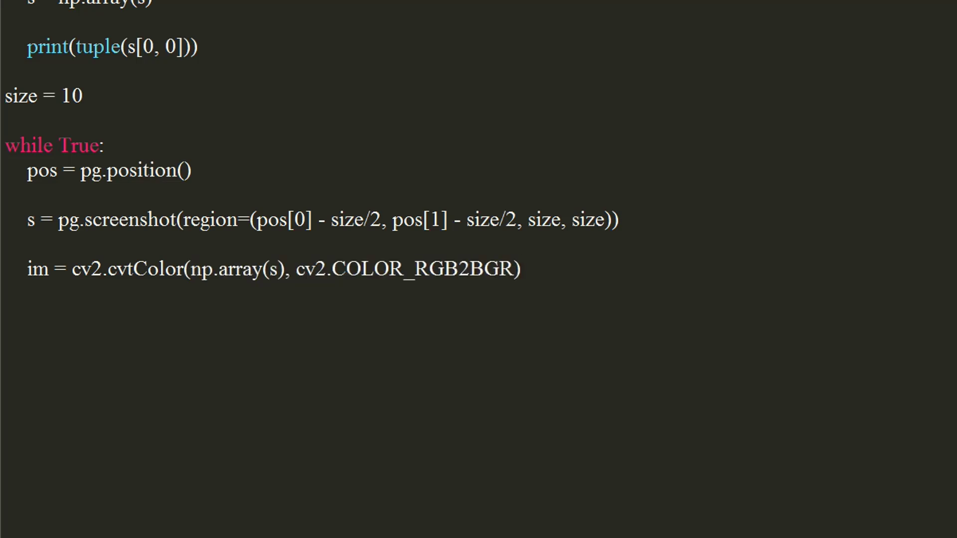
pyautogui.click(522, 269)
pyautogui.write('im =')
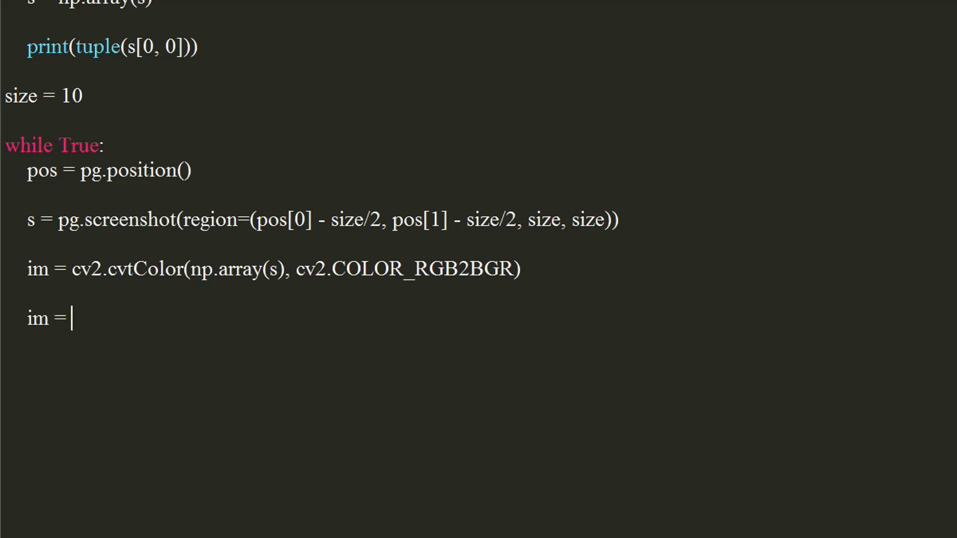
# Step: Write im = cv2.resize(im, (size*10, size*10), interpolation = cv2.INTER_AREA)
pyautogui.write('cv2.')
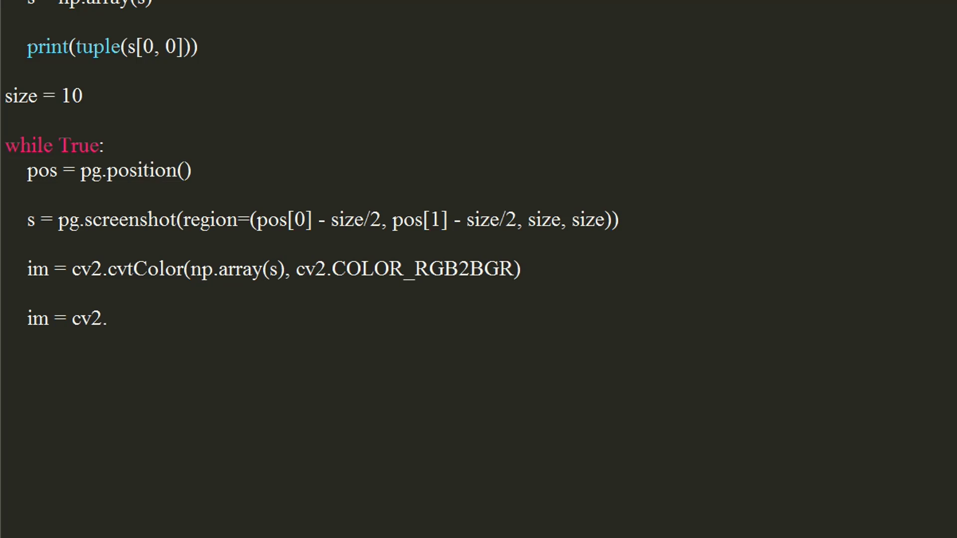
pyautogui.write('resi')
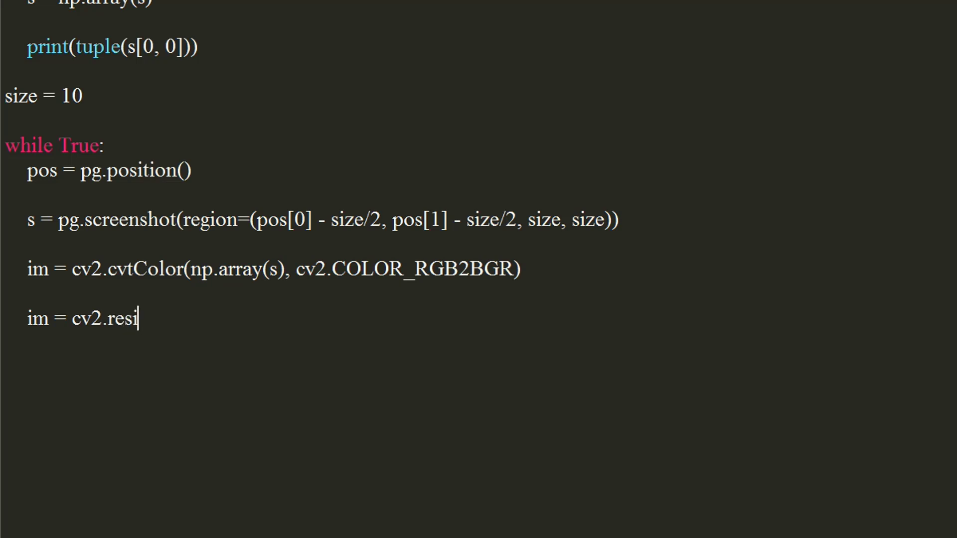
pyautogui.write('ze(')
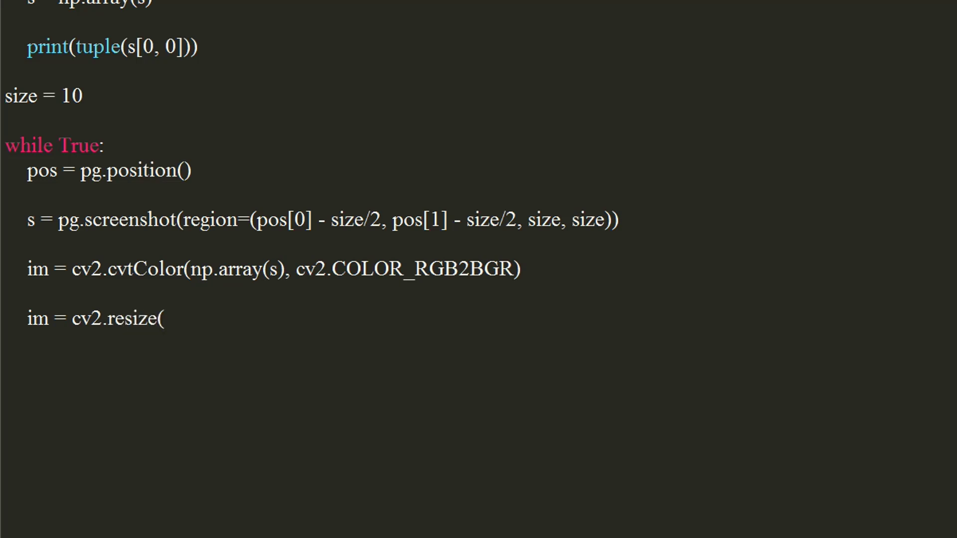
pyautogui.write('im')
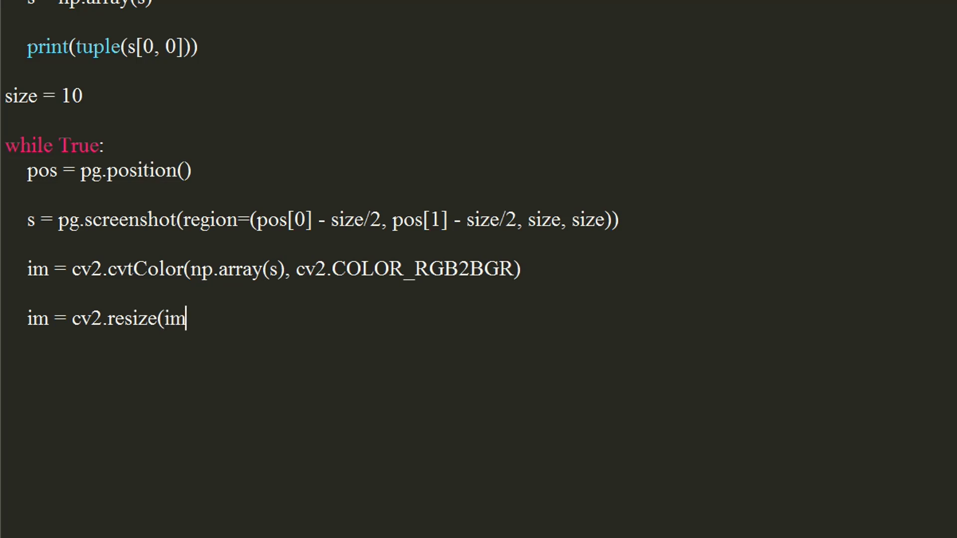
pyautogui.write(', (siz')
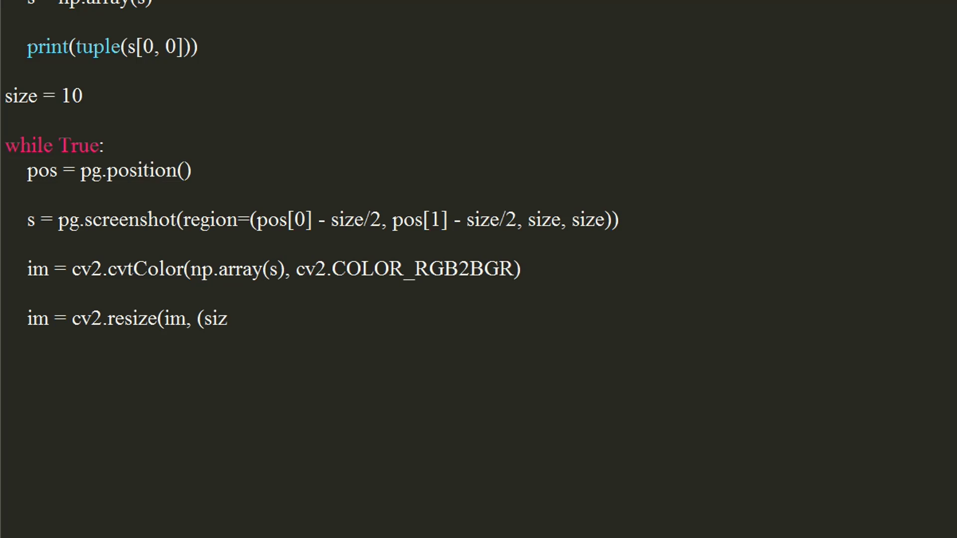
pyautogui.write('*10, size')
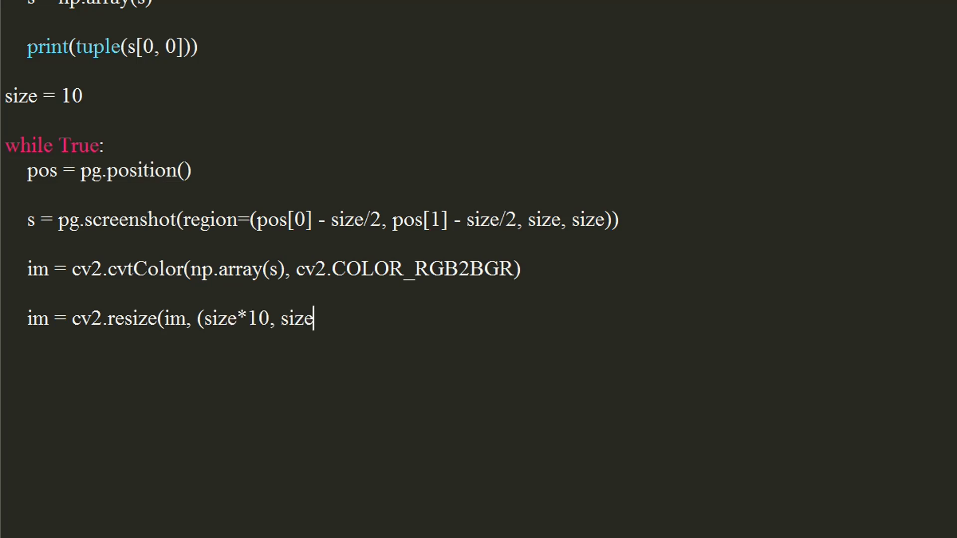
pyautogui.write('*10),')
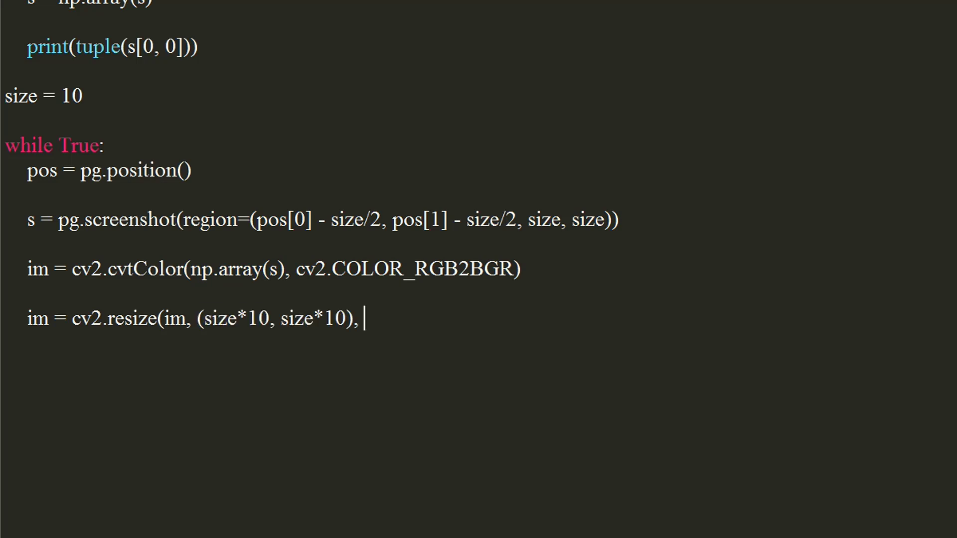
pyautogui.write('in')
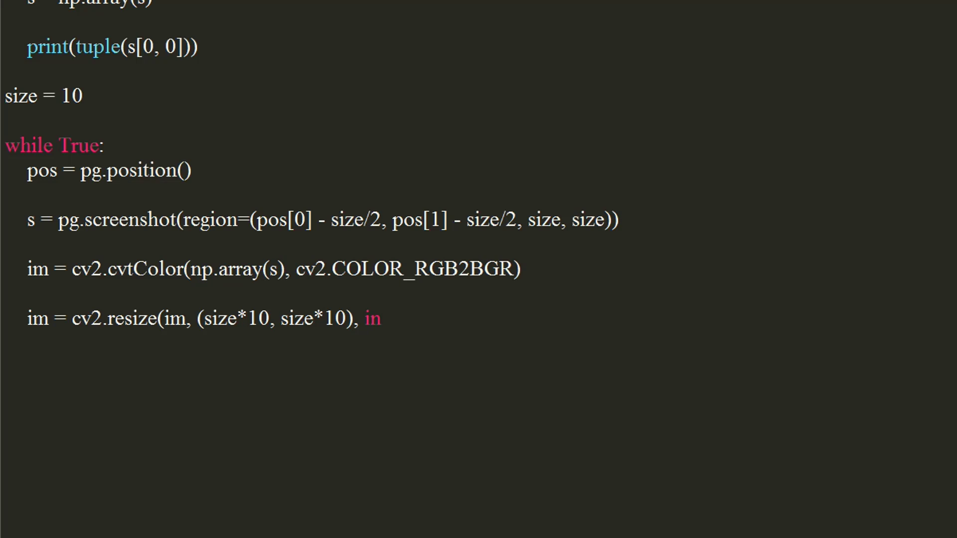
pyautogui.write('terpolation = cv2.')
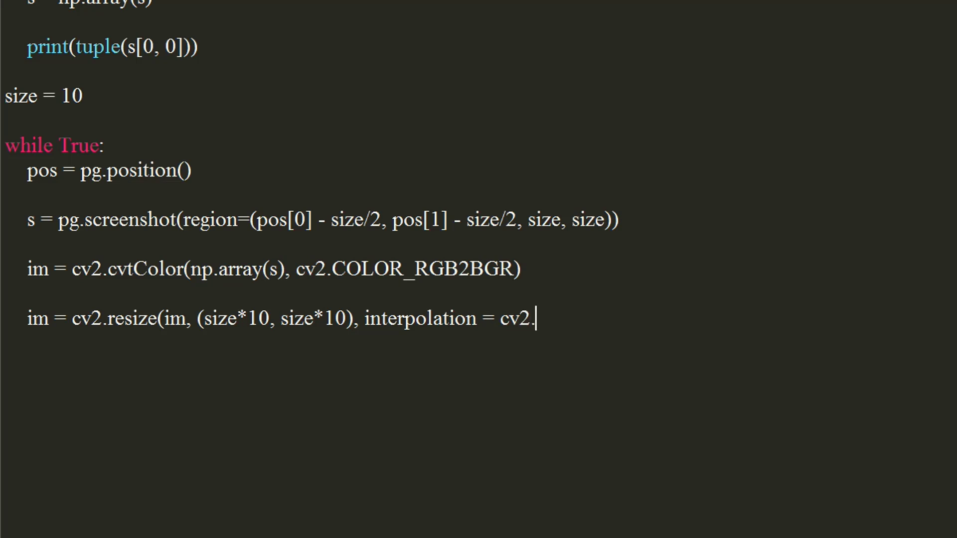
pyautogui.write('INTER_AREA)')
pyautogui.write('cv')
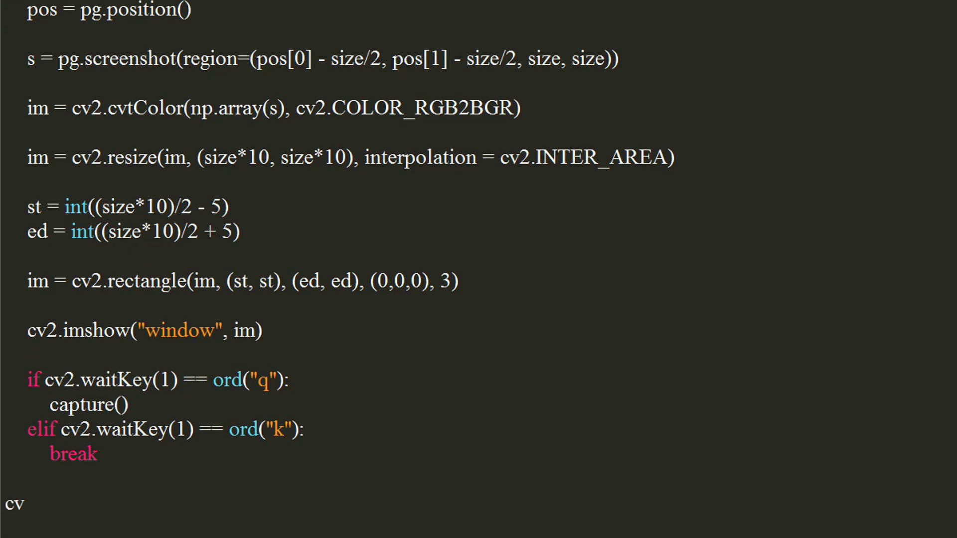
# Step: Add a top-level cv2.destroyAllWindows() line after the loop to close the OpenCV windows
pyautogui.write('2.')
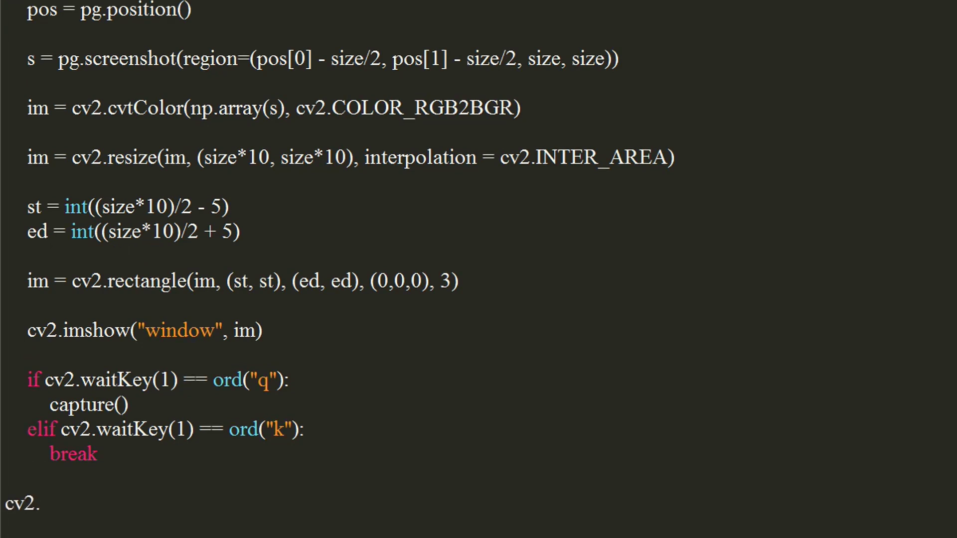
pyautogui.write('destroy')
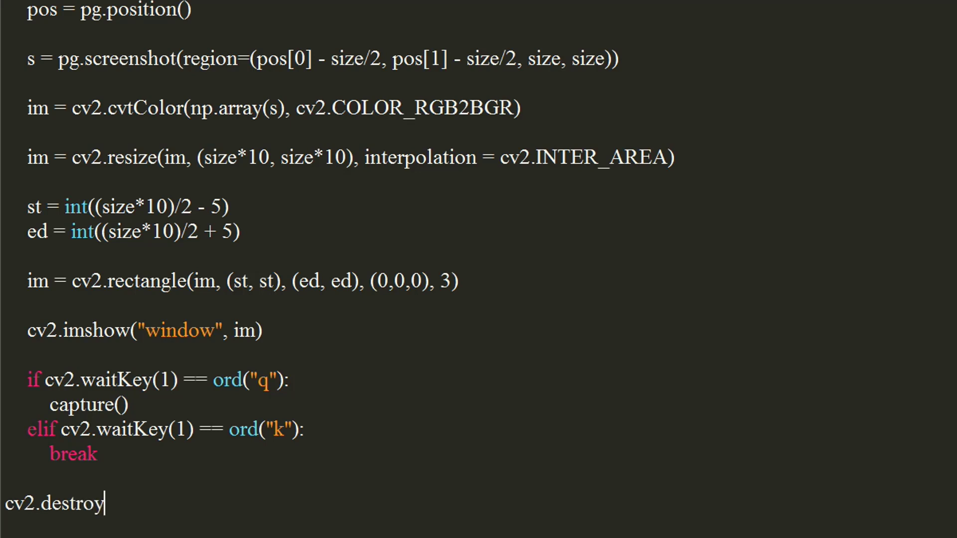
pyautogui.write('AllW')
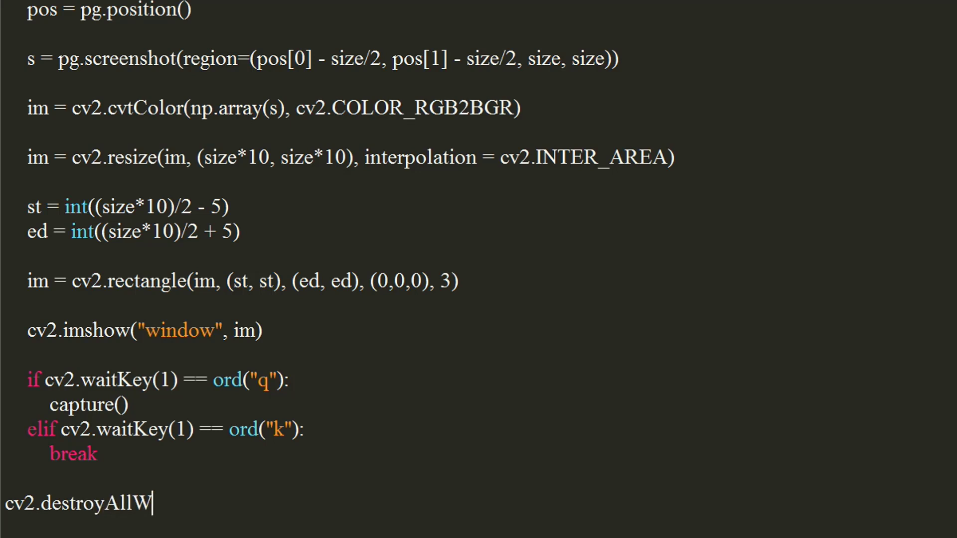
pyautogui.write('indows')
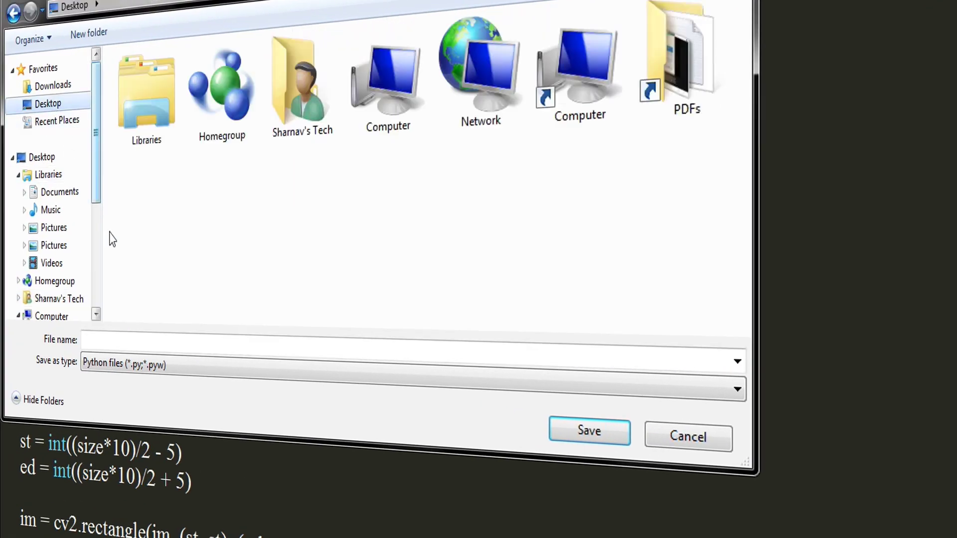
# Step: Save the script on the desktop as Eyedropper.py and run the module, opening the magnifier window
pyautogui.write('Ey')
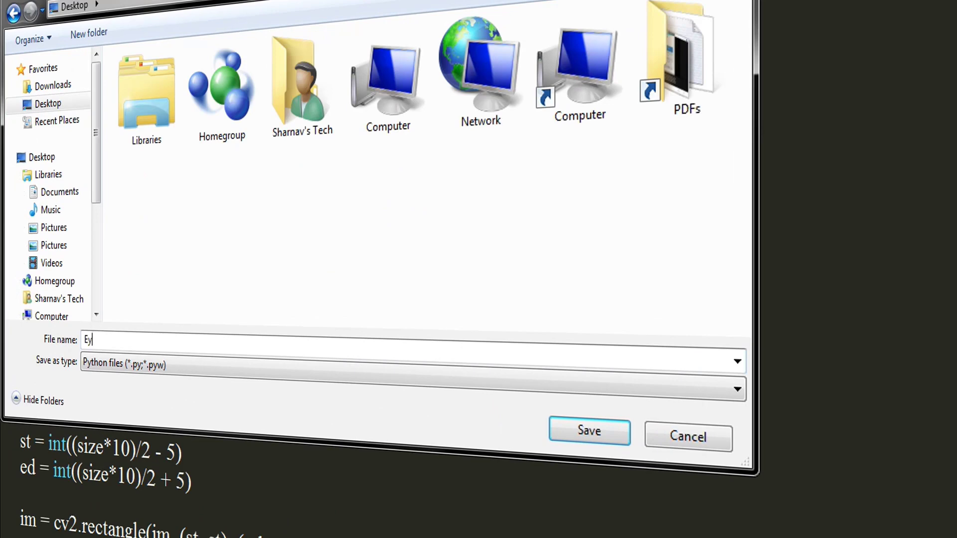
pyautogui.write('edropper')
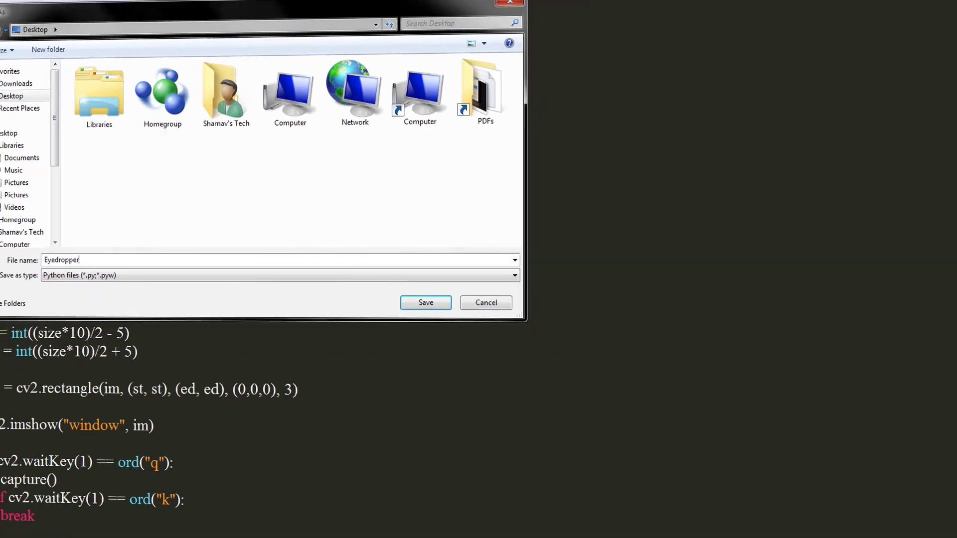
pyautogui.click(426, 303)
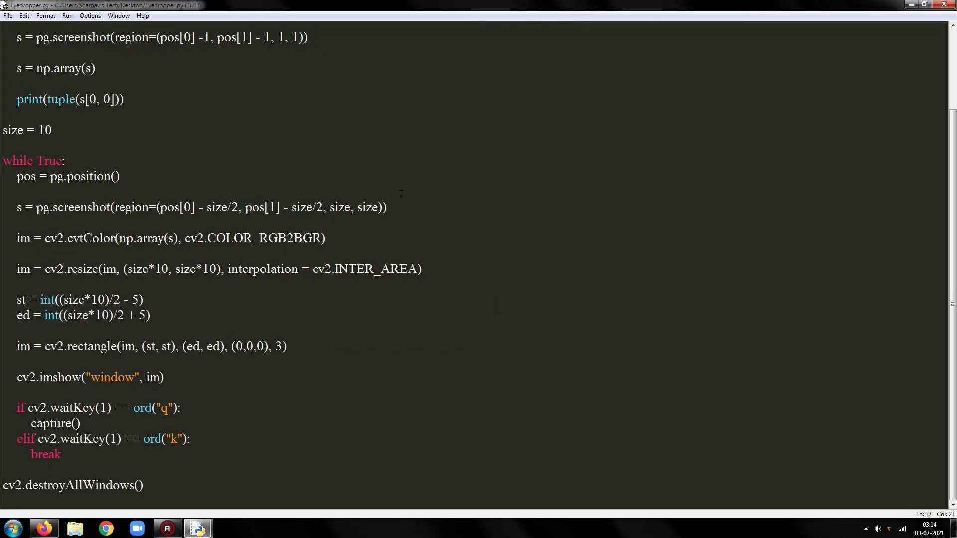
pyautogui.click(67, 15)
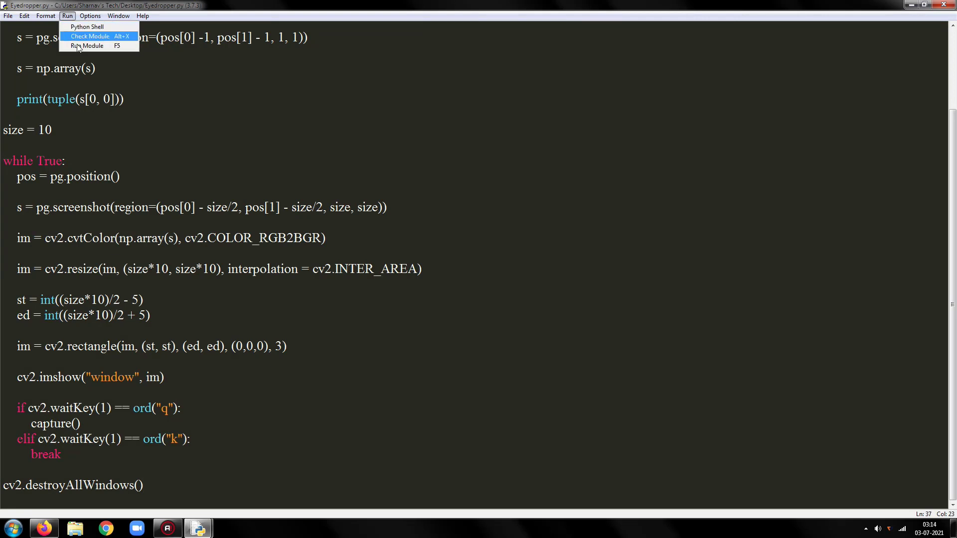
pyautogui.click(87, 46)
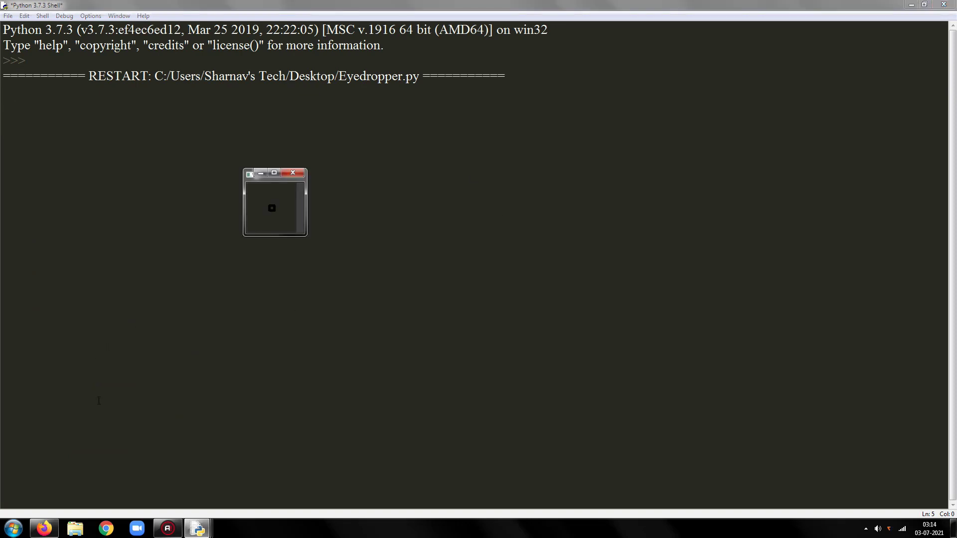
pyautogui.moveTo(43, 528)
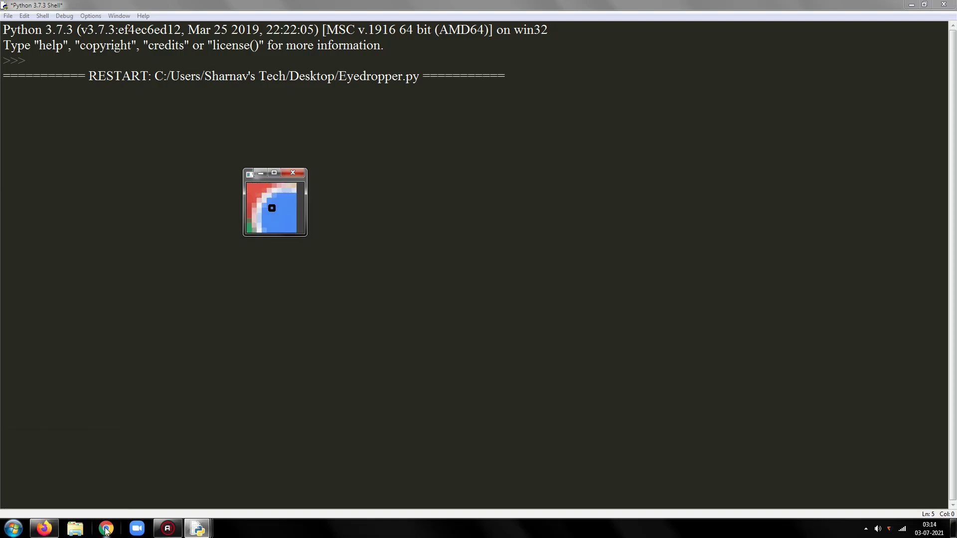
pyautogui.moveTo(43, 528)
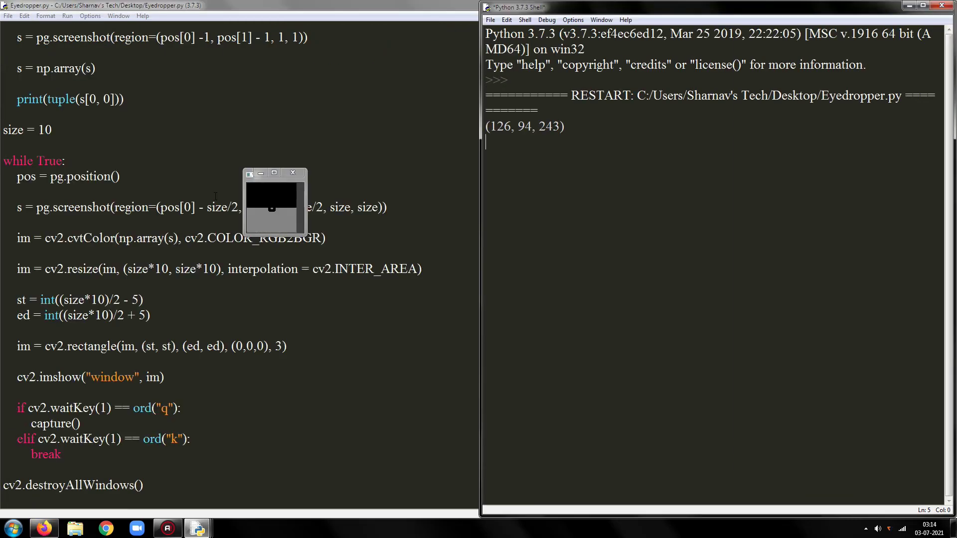
# Step: Sample a colour with q so (126, 94, 243) prints in the shell beside Google's colour picker
pyautogui.click(43, 528)
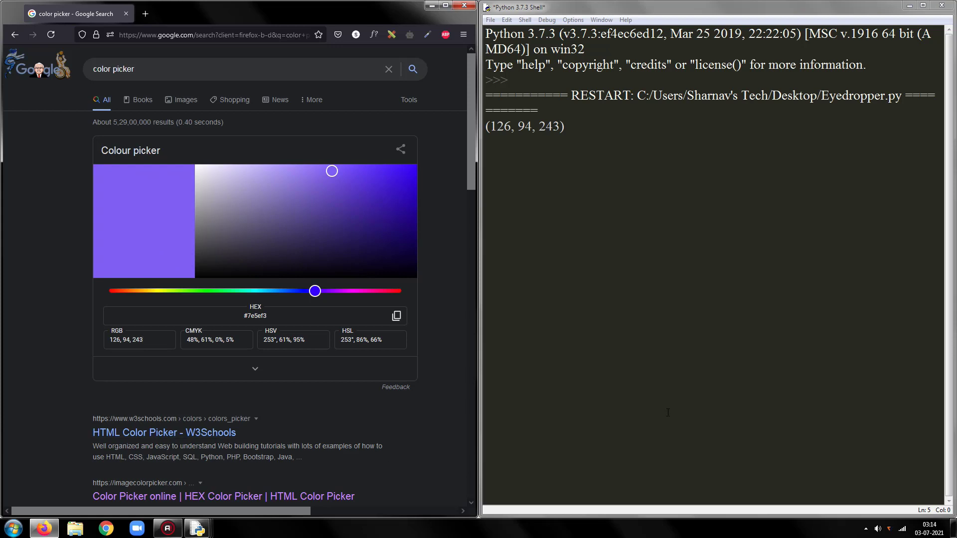
# Step: Retype the colour picker's RGB field with the second sample, entering 24, 160 so far
pyautogui.click(140, 339)
pyautogui.write('24')
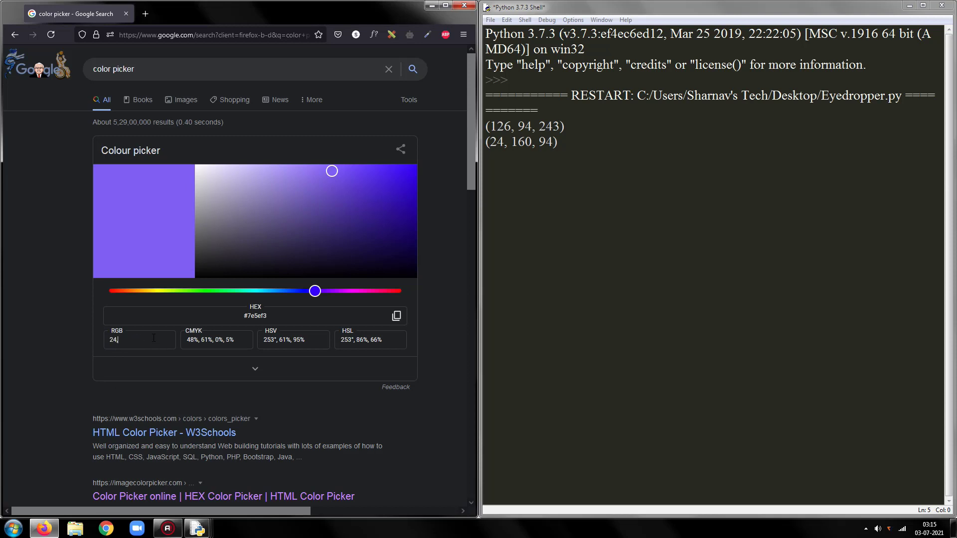
pyautogui.write(', 160')
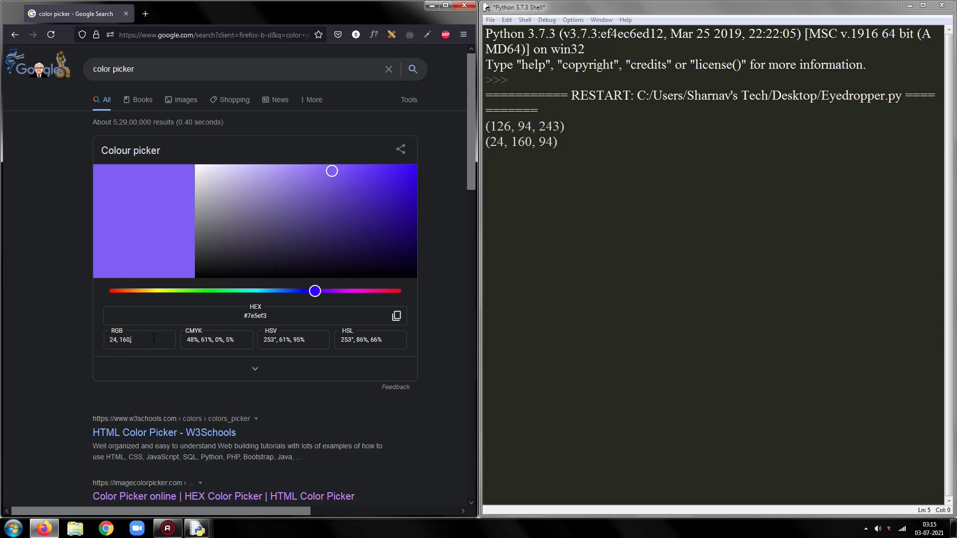